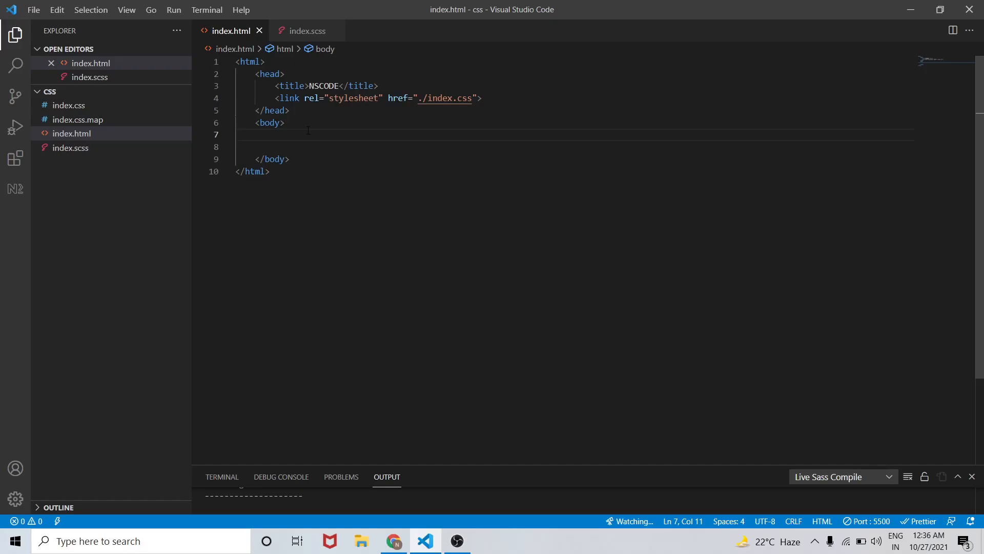
Step: Add a <button>Generate List</button> in the body with blank lines below it
type("button></button>")
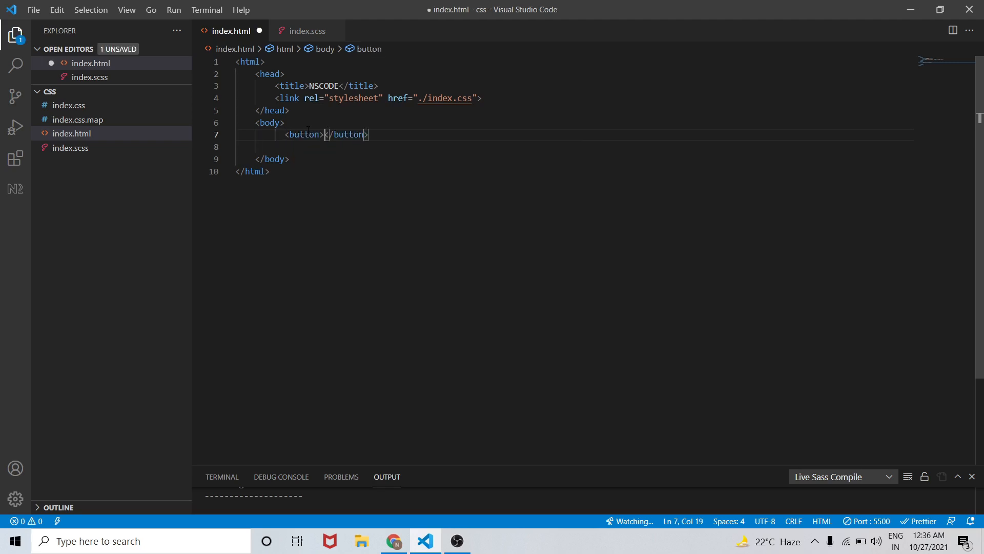
type("Gen")
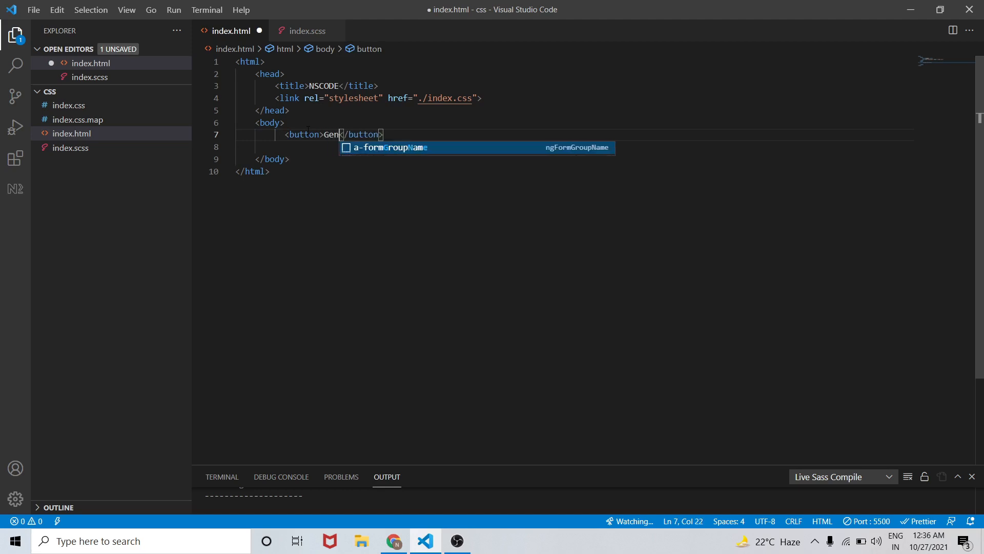
type("erate List")
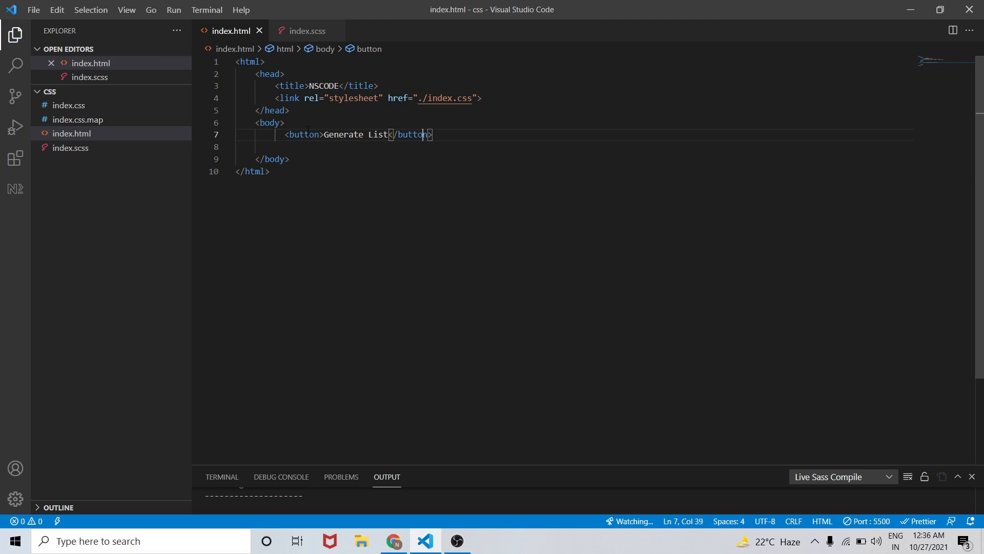
key("Enter")
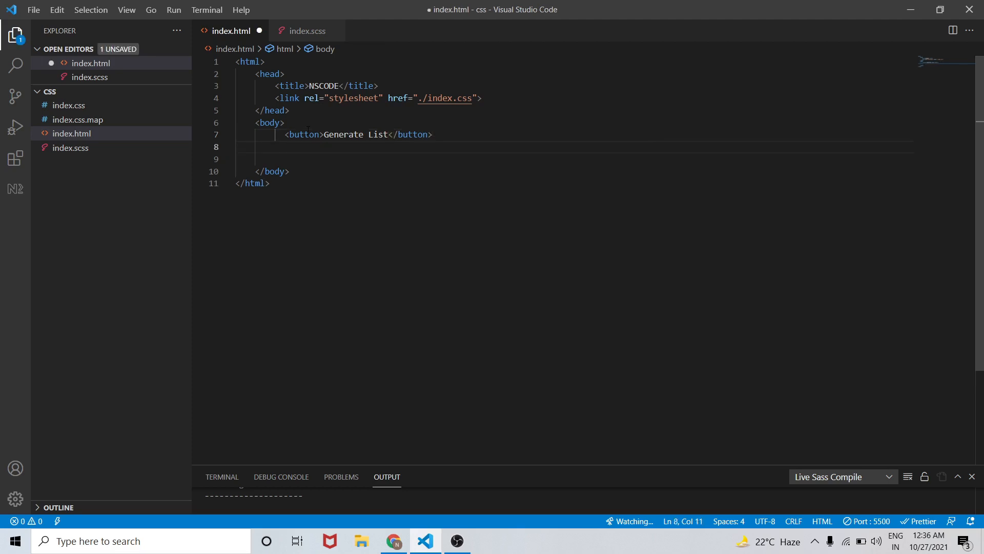
key("Enter")
type("<h1></h1>")
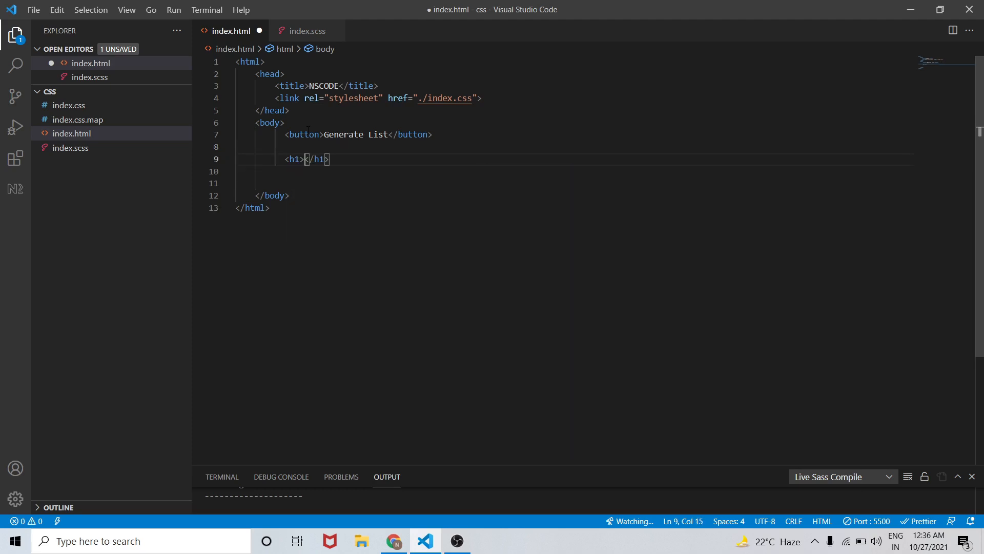
Step: Add an <h1>Programming Languages:</h1> heading below the button
type("Prog")
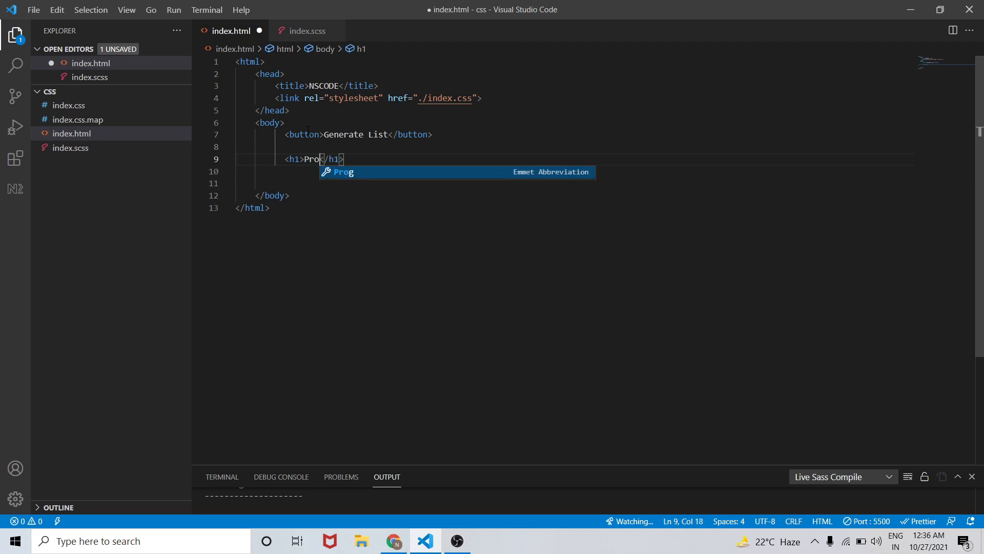
type("ramming")
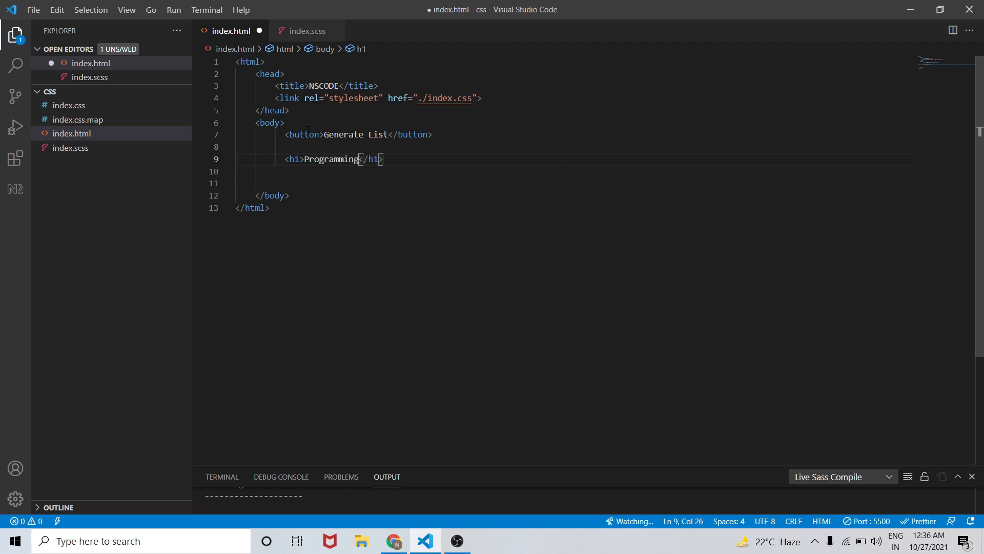
type("Language")
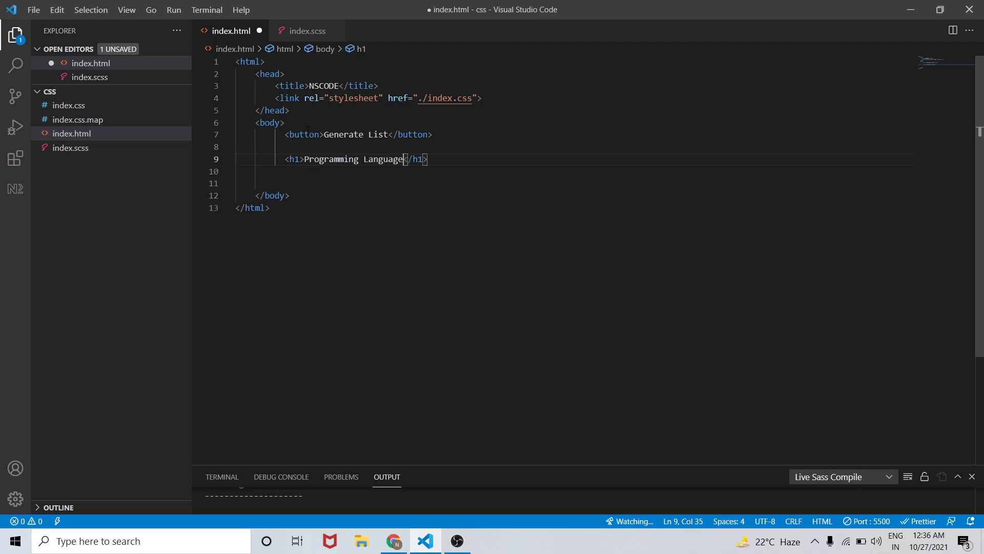
type("s:")
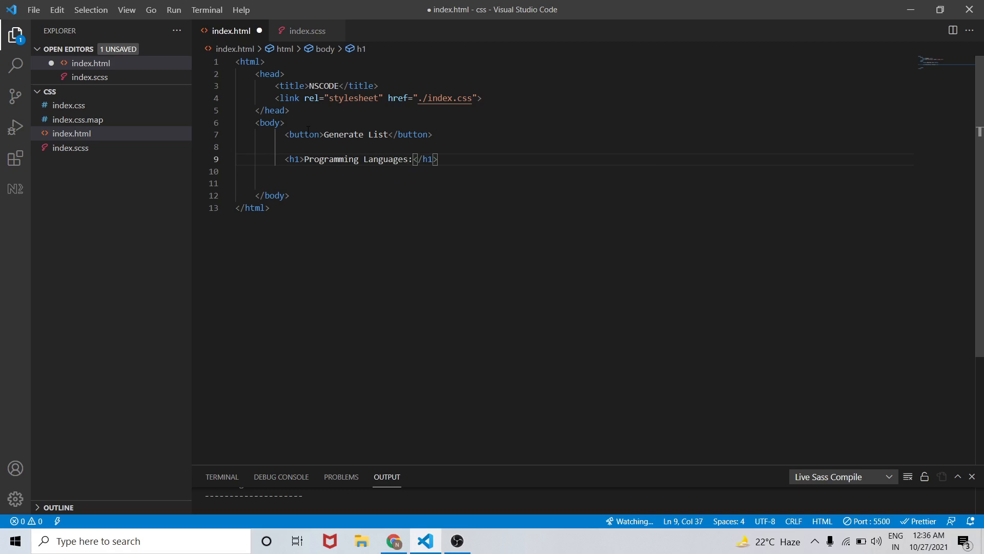
key("Enter")
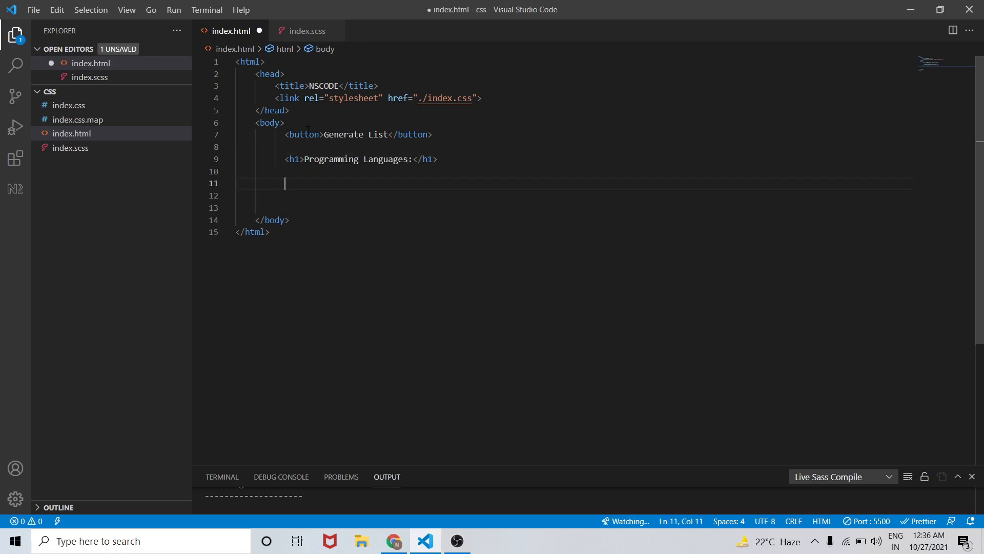
Step: Expand .listBlock into an empty div and add an empty script block below it
type(".")
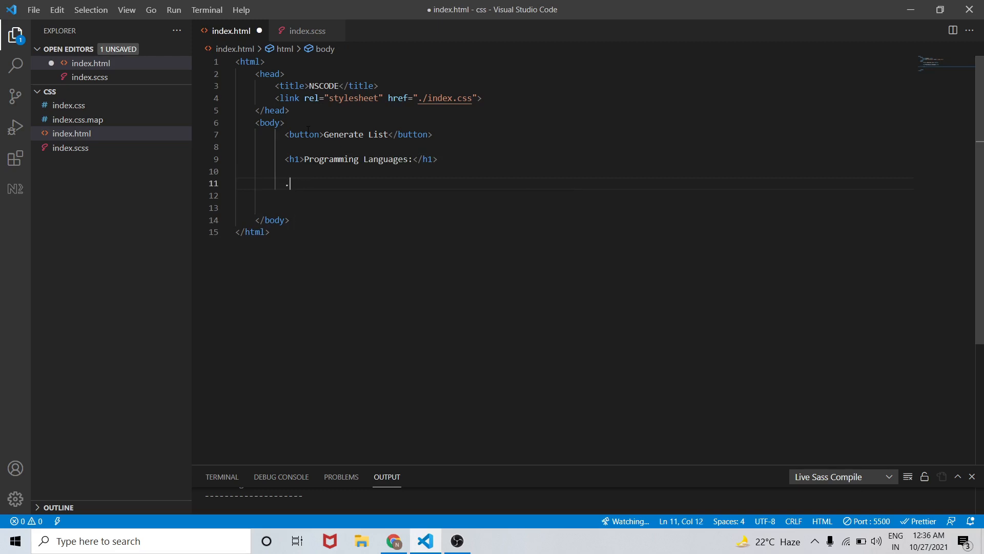
type("list")
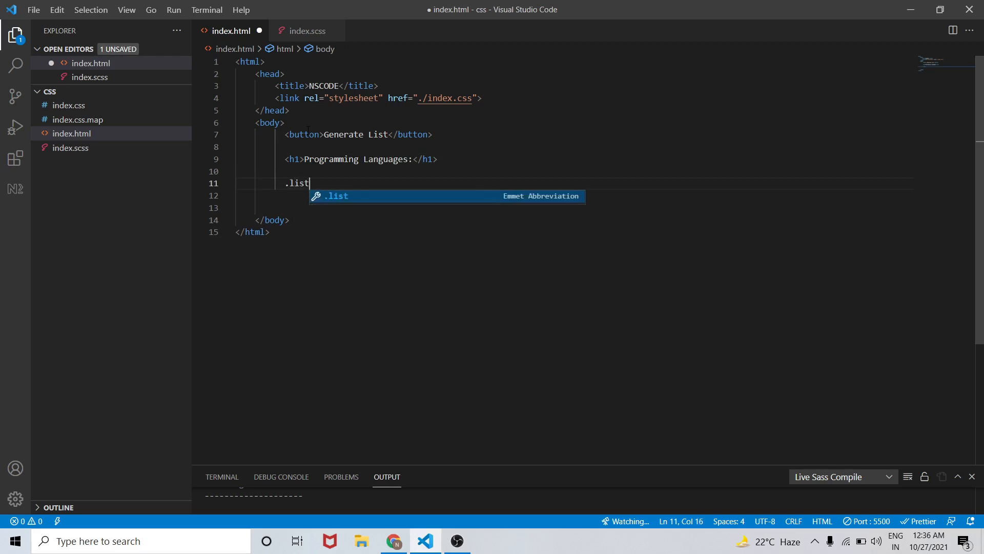
type("Block\">")
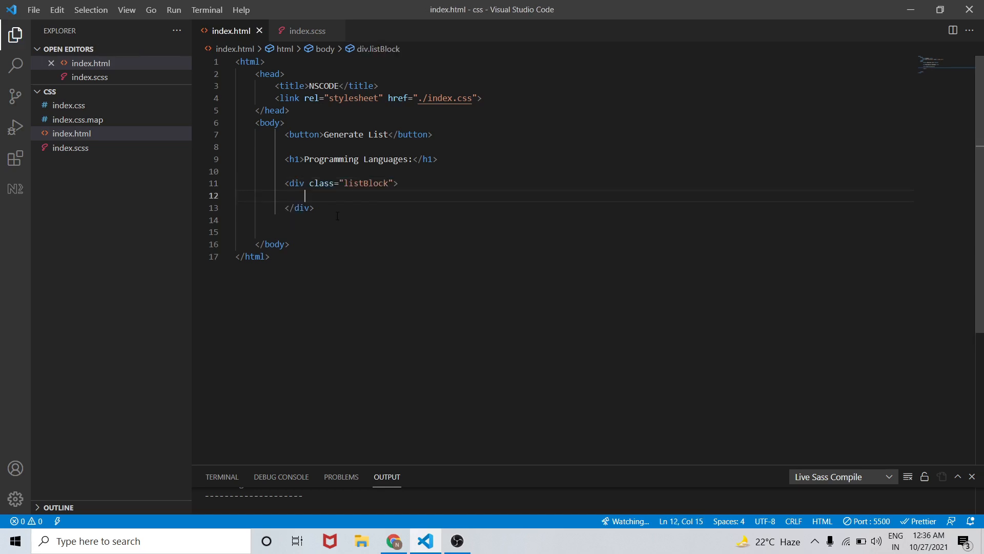
type("script>")
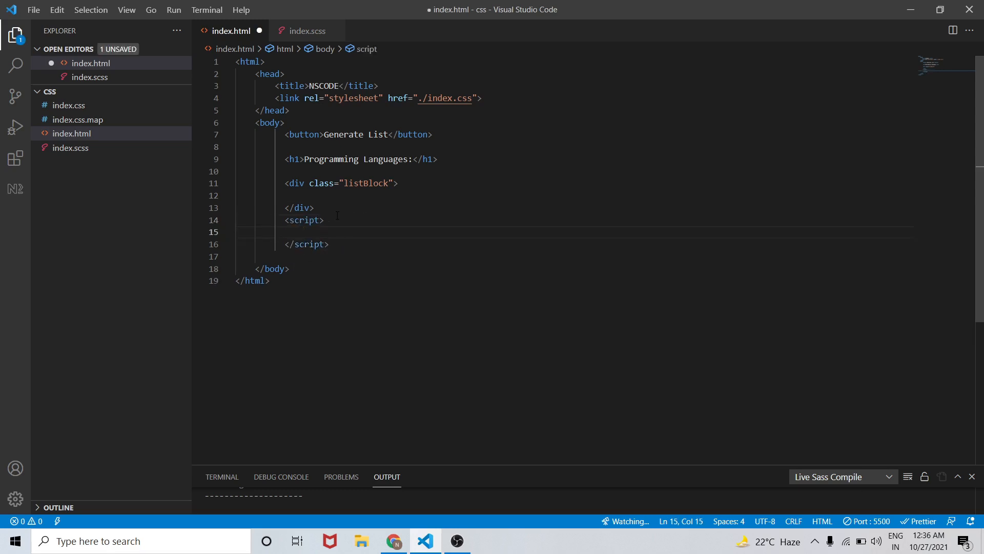
Step: Start the listItems array with "Angular" and "ReactJs" inside the script
key("Enter")
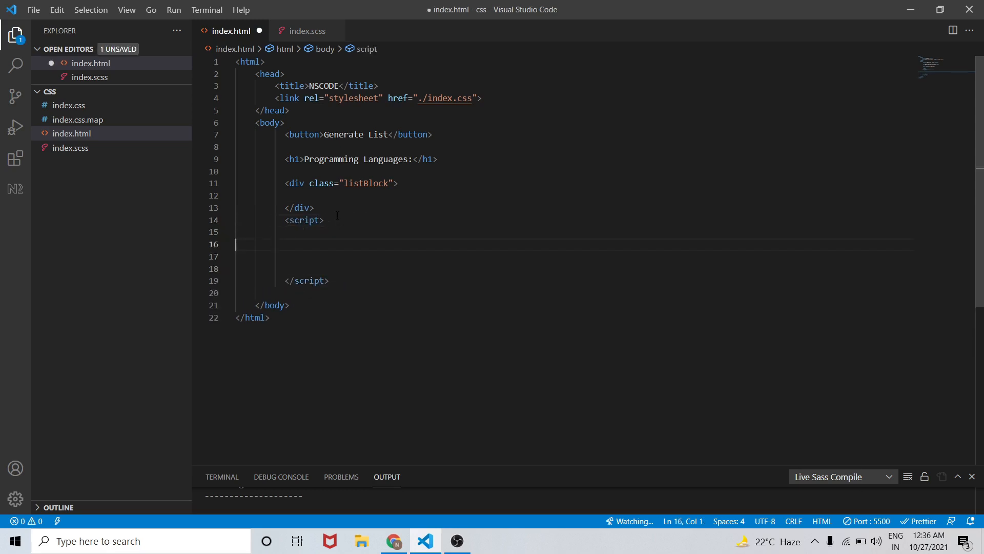
type("let")
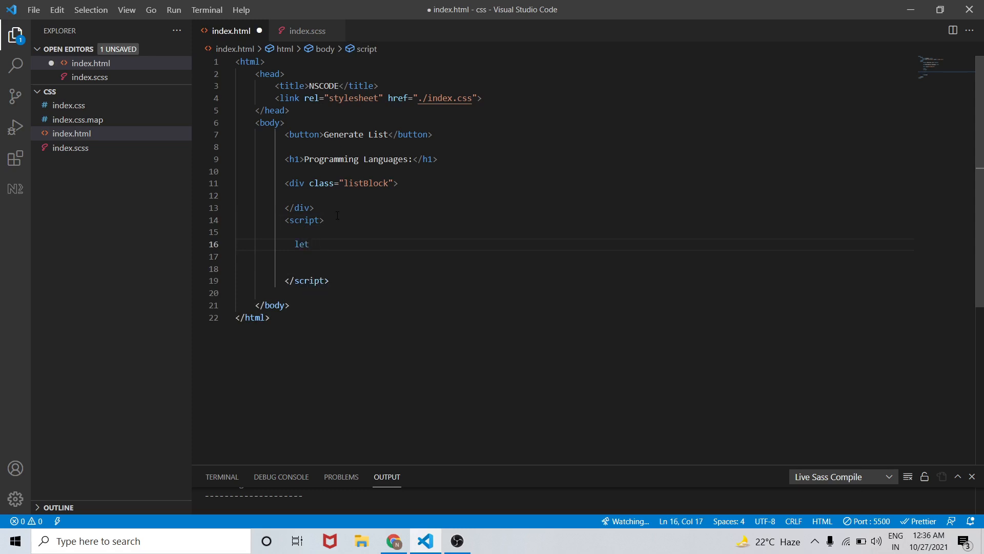
type("listItems = [\"")
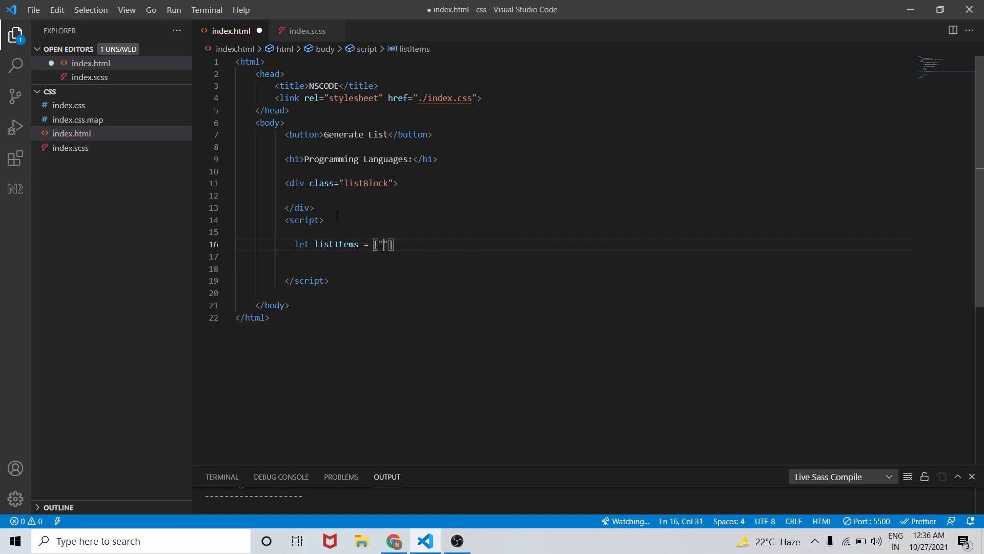
type("Angular")
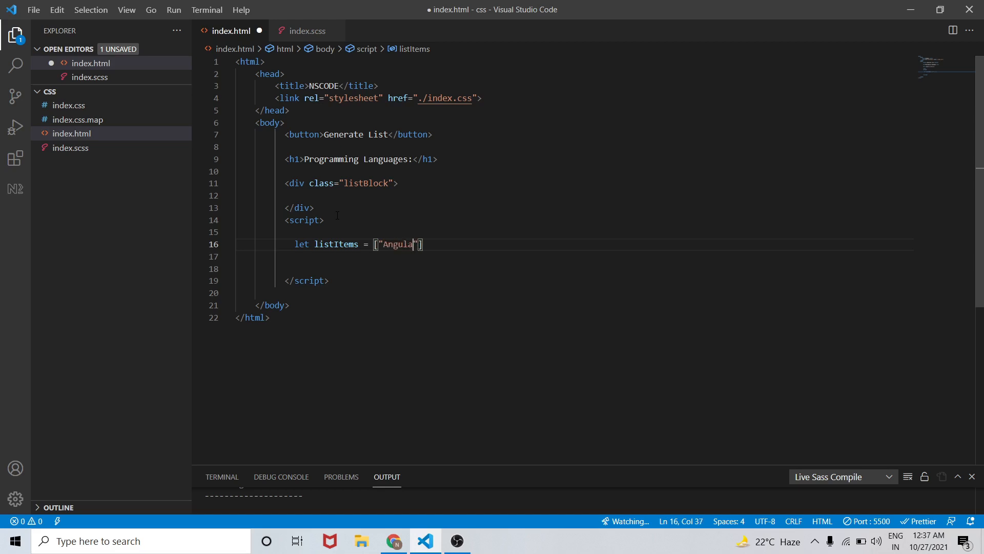
type(",\"\"")
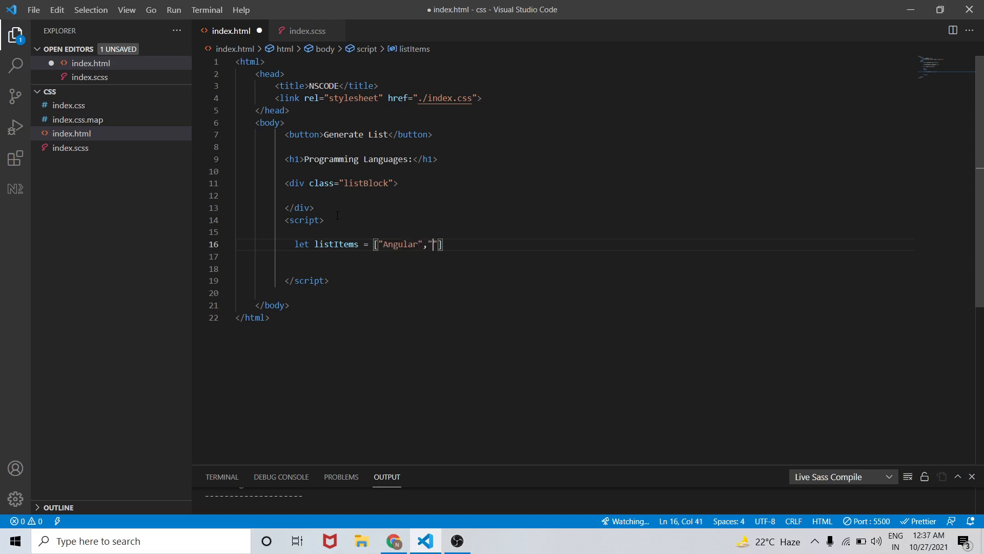
type("React")
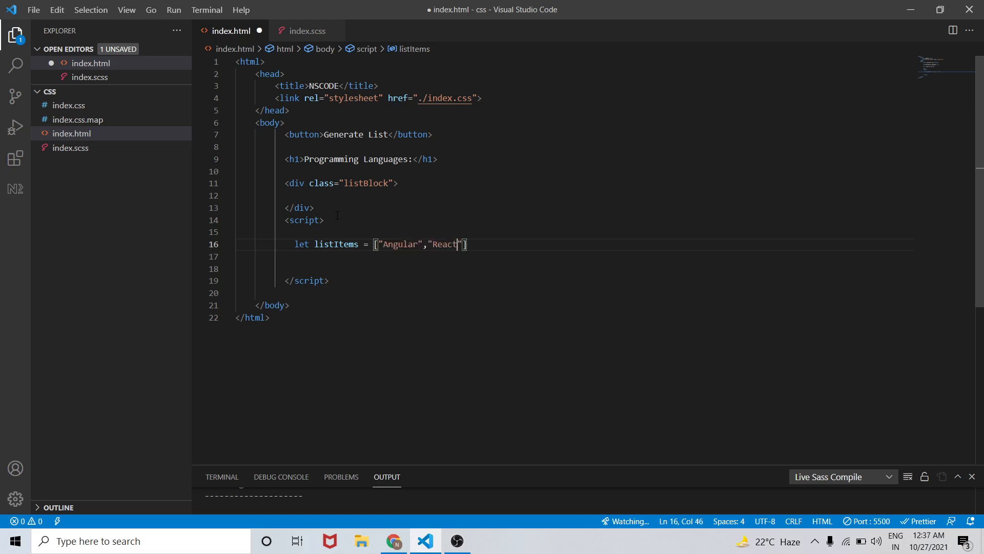
type("Js,")
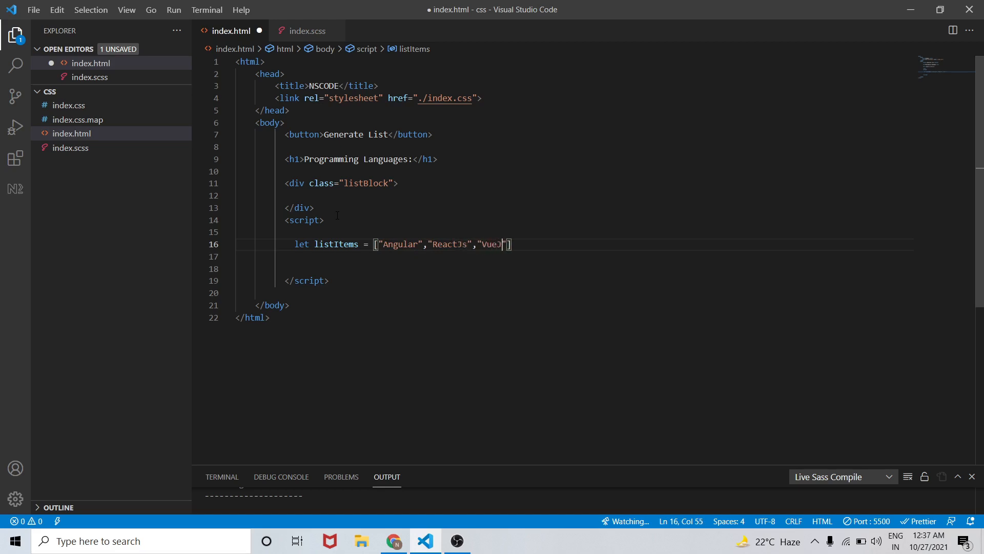
Step: Finish listItems with "VueJs" and "JavaScript" and save the file
type("\",\"JavaS")
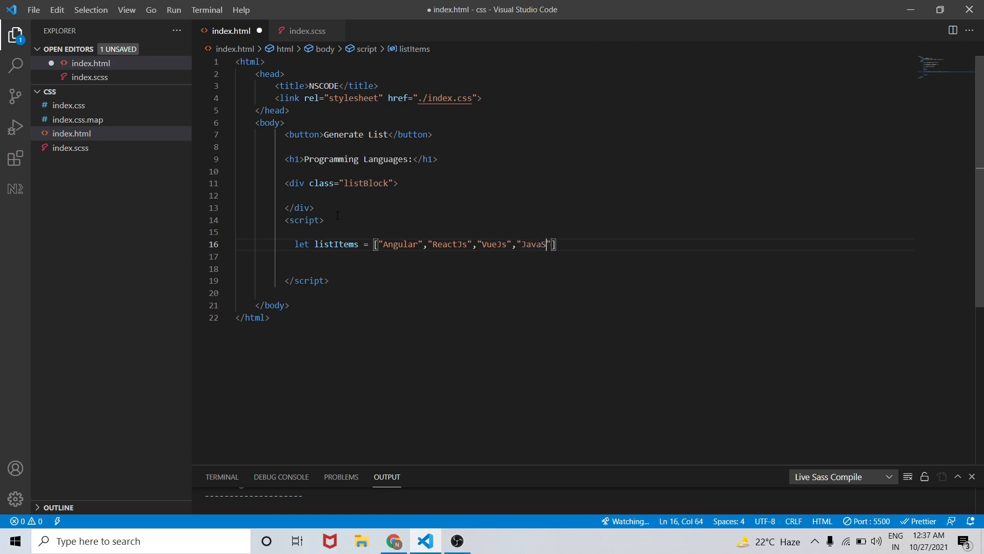
type("cri")
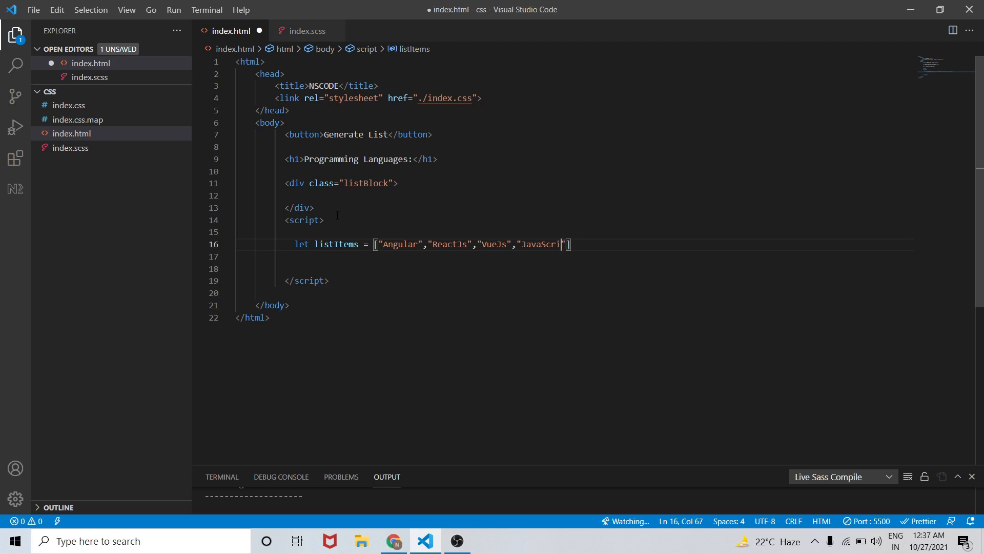
type("t\"];")
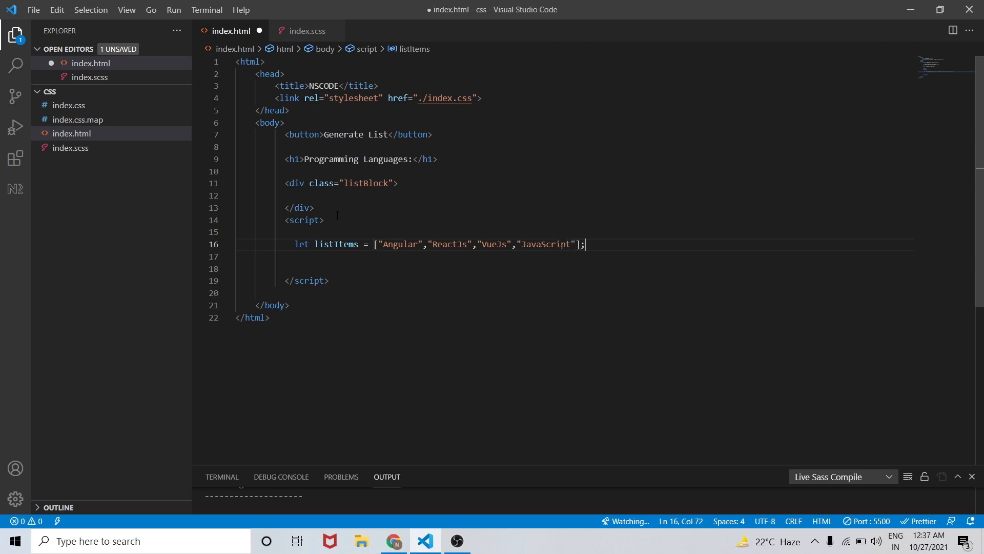
key("Enter")
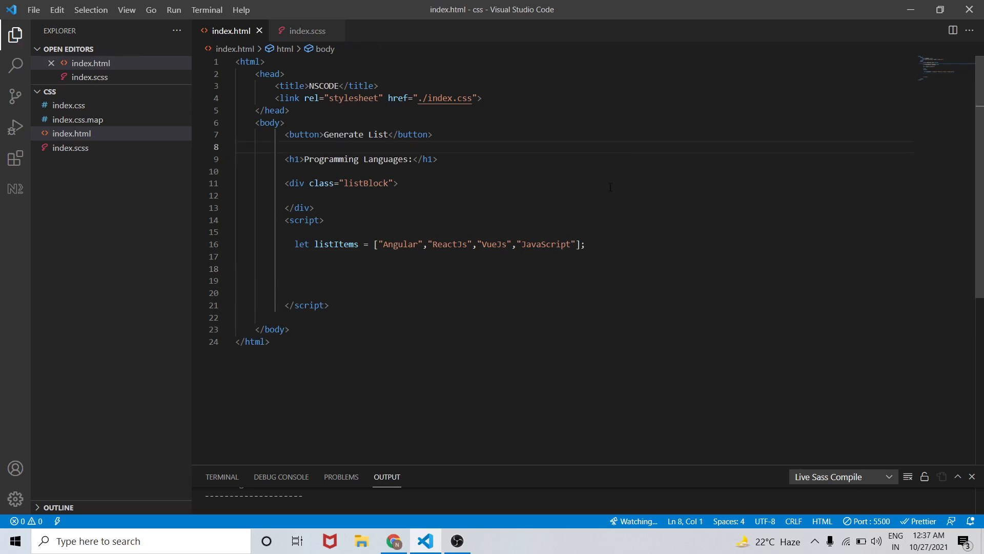
Step: Check the Chrome preview shows only the button and heading, then return to the editor
left_click(394, 540)
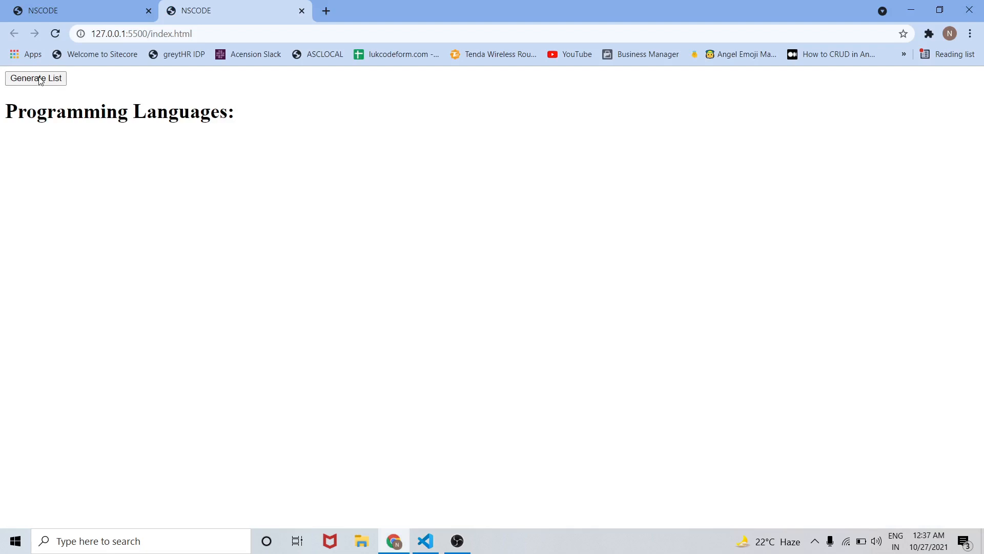
double_click(180, 112)
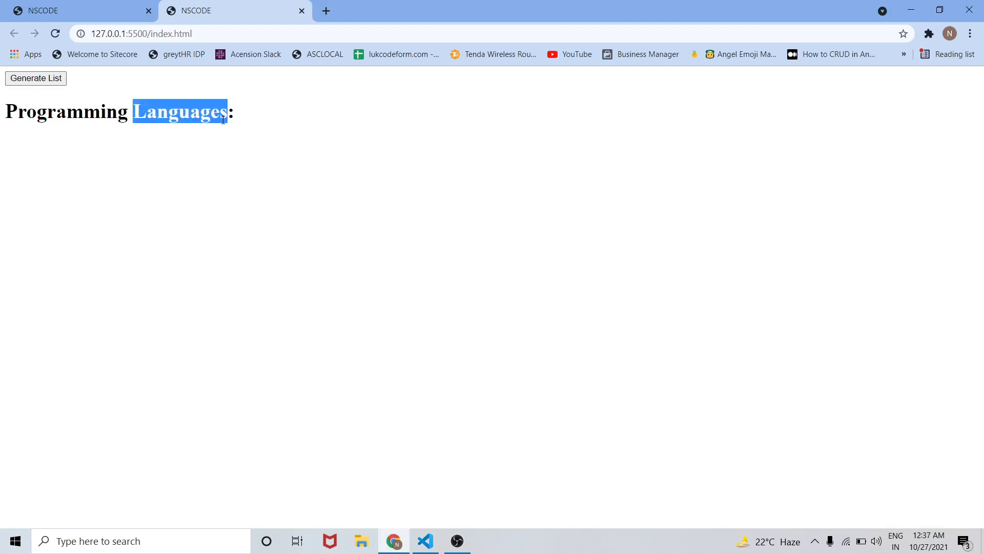
left_click(425, 540)
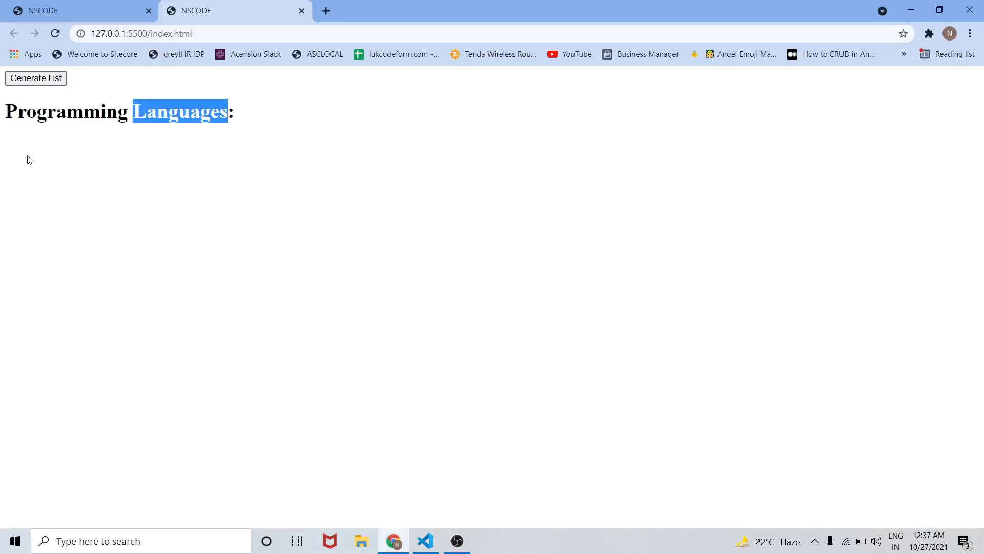
left_click(93, 140)
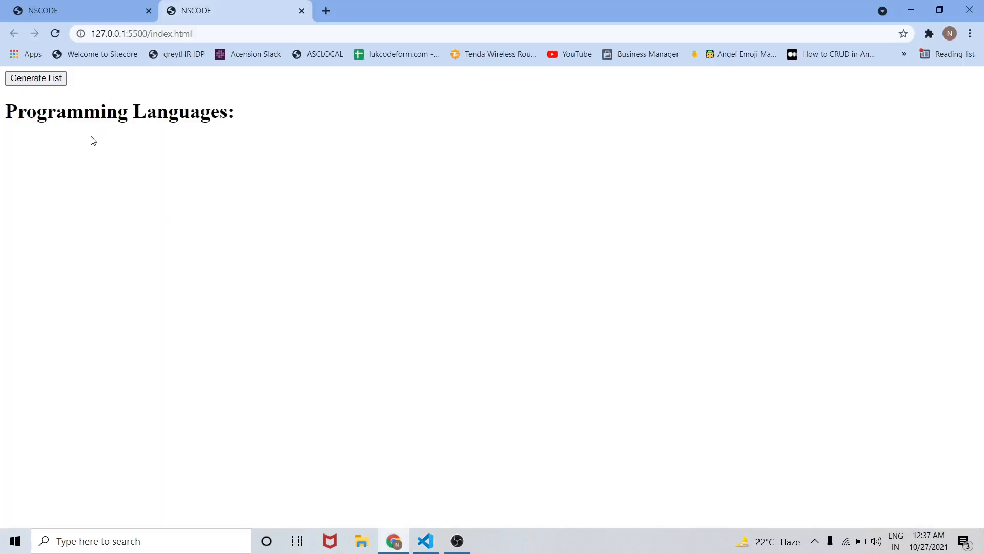
left_click(425, 540)
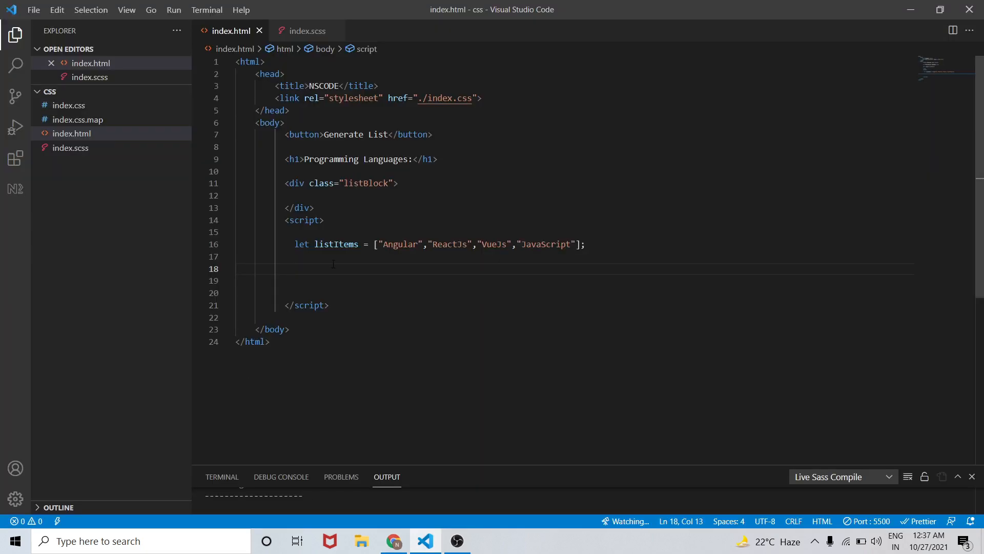
Step: Declare let listBlock = document.querySelector(".listBlock"); with blank lines after it
type("let")
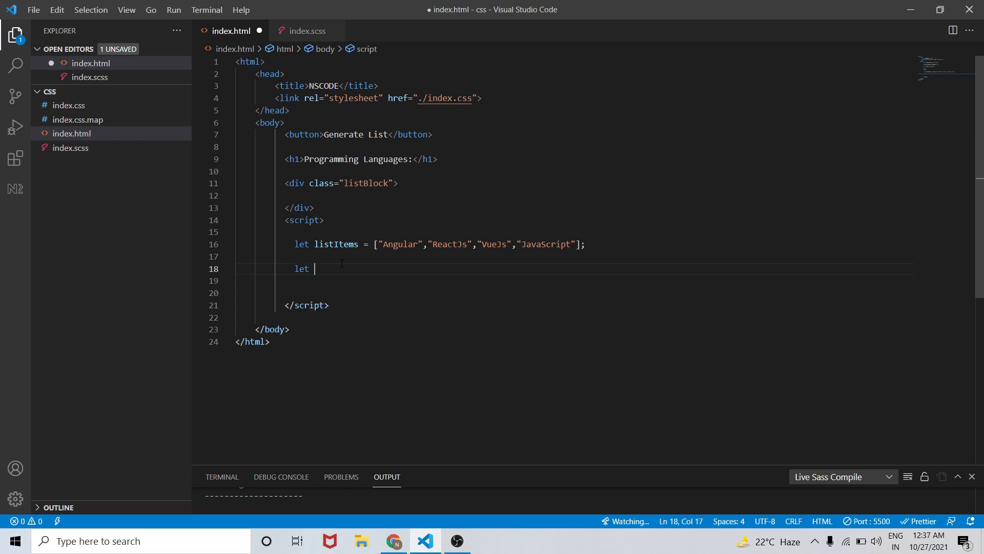
type("listBlock")
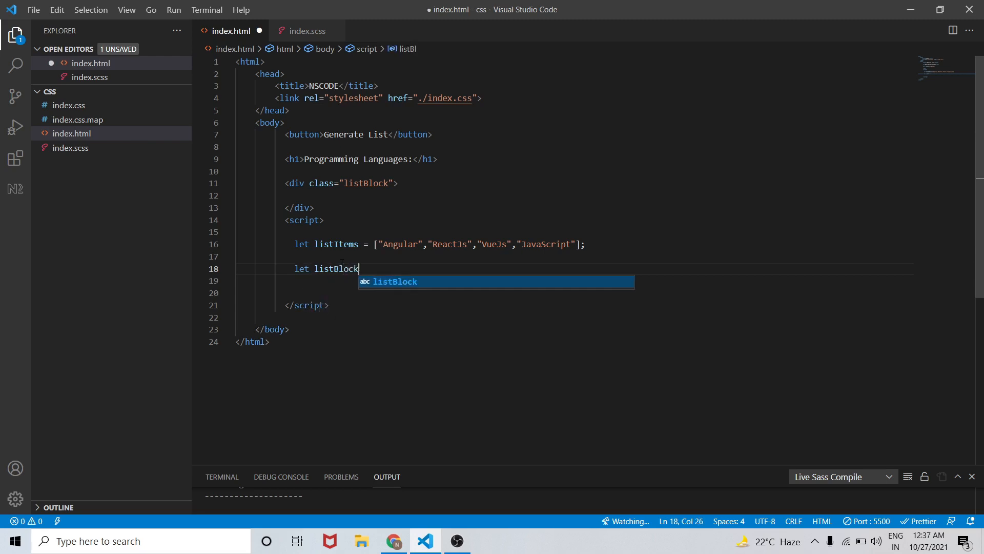
type("= do")
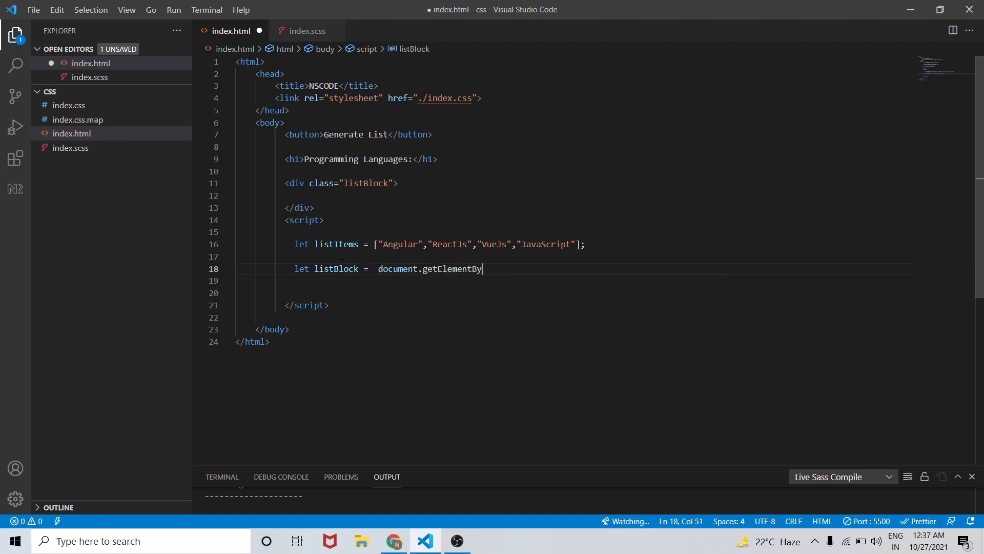
type("querySelector(\"")
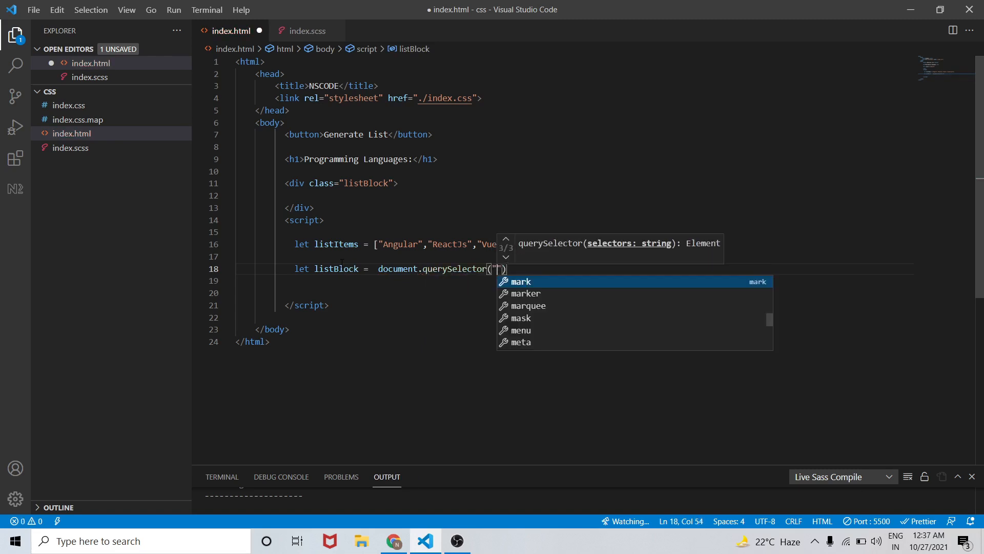
type(".listBlock")
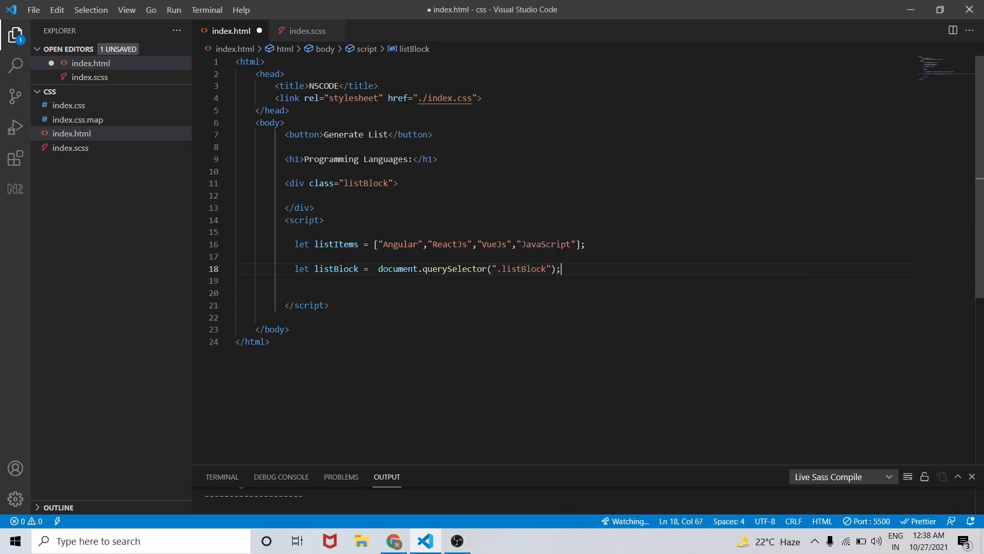
key("Enter")
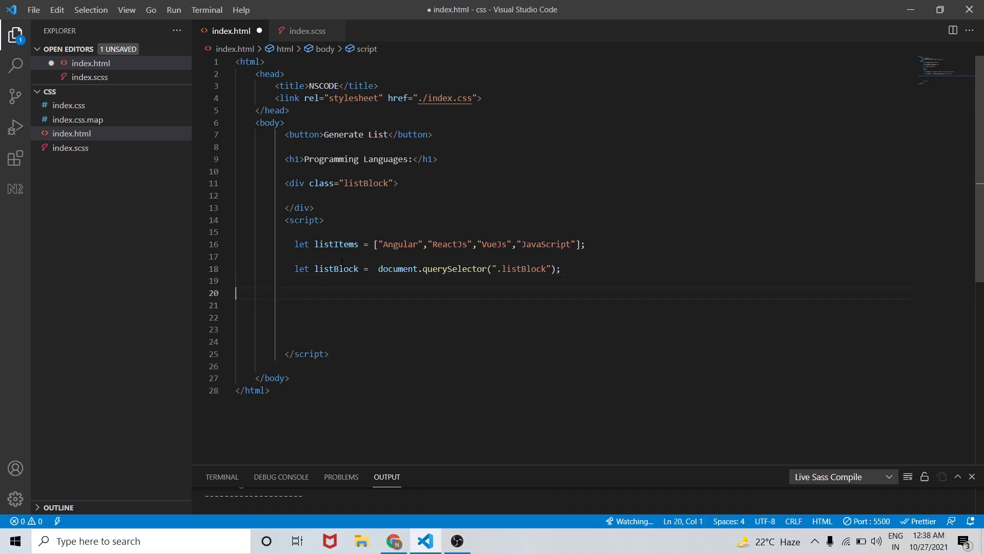
Step: Write an empty function generateList(){ } below the listBlock declaration
type("function")
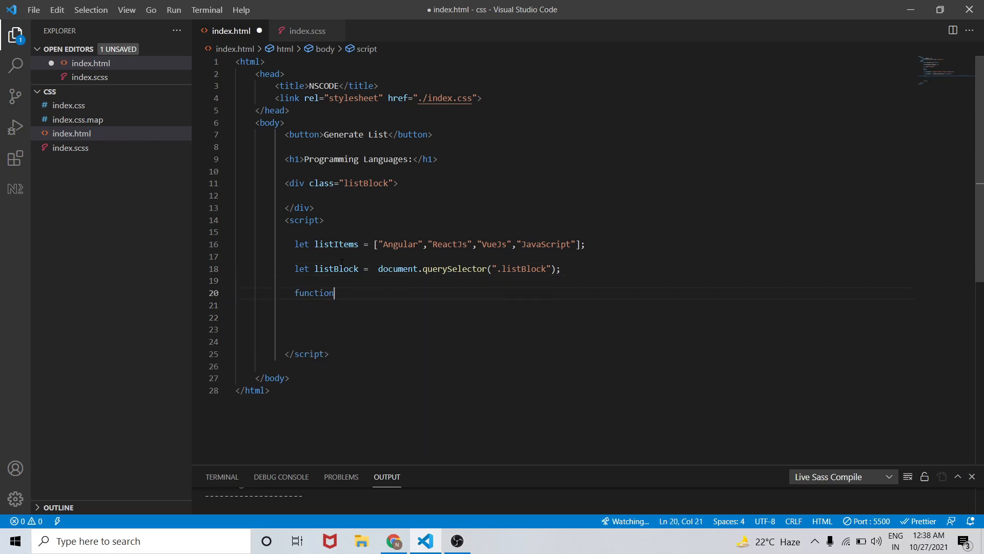
type("g")
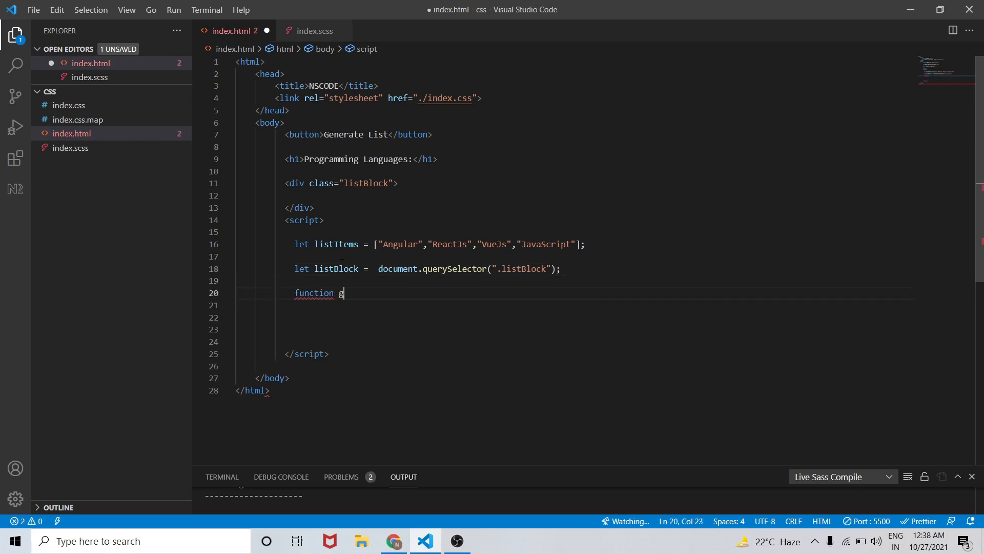
type("enear")
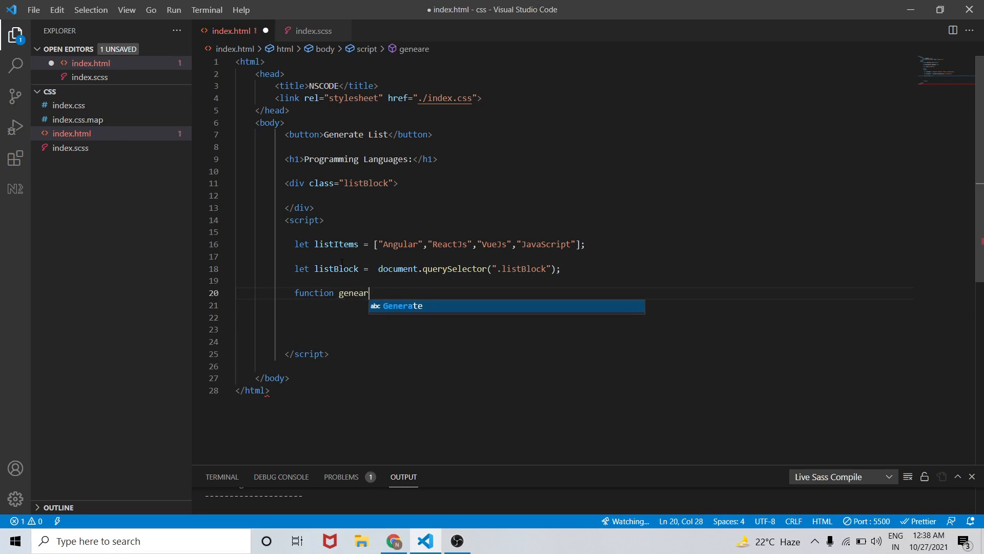
type("teList")
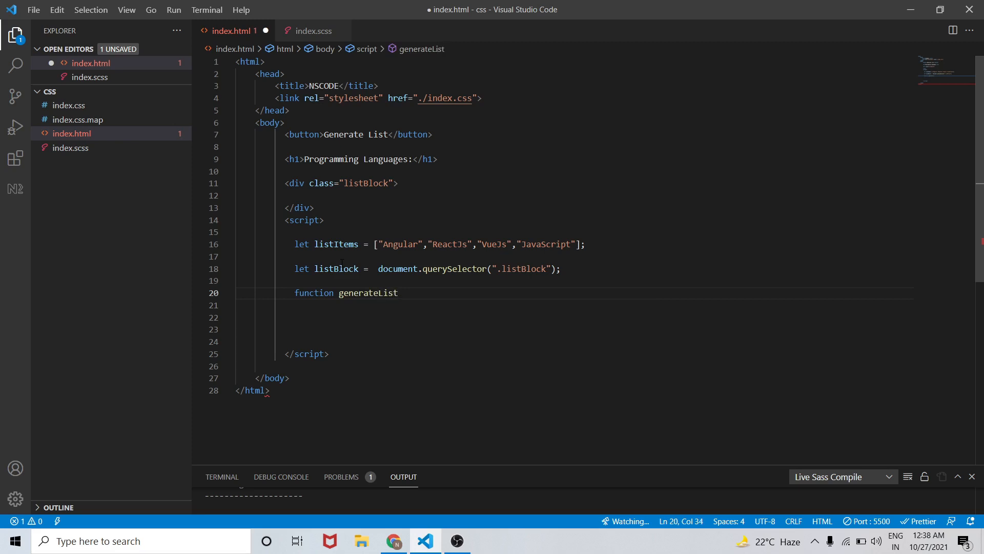
type("(){")
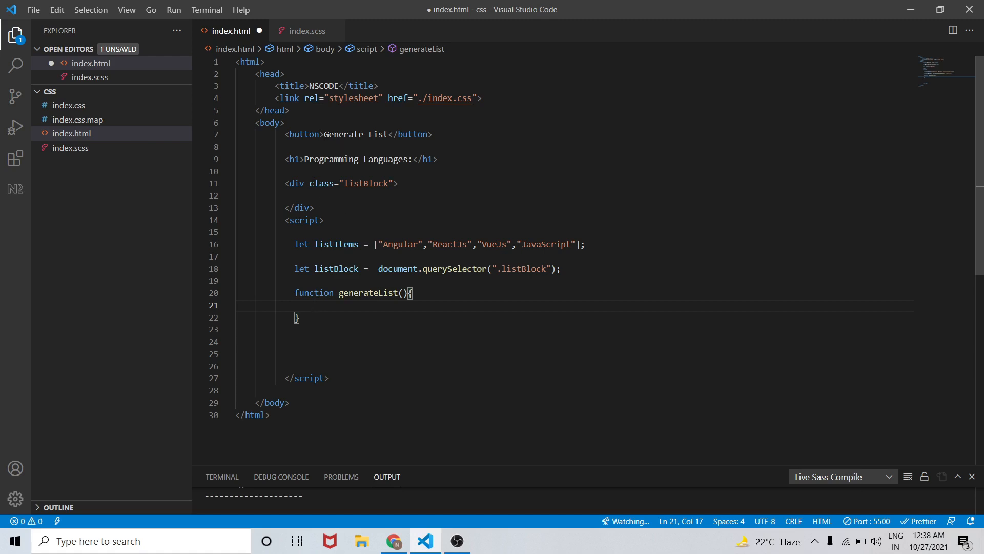
Step: Give the Generate List button onclick="generateList()"
type("onclick=\"gene")
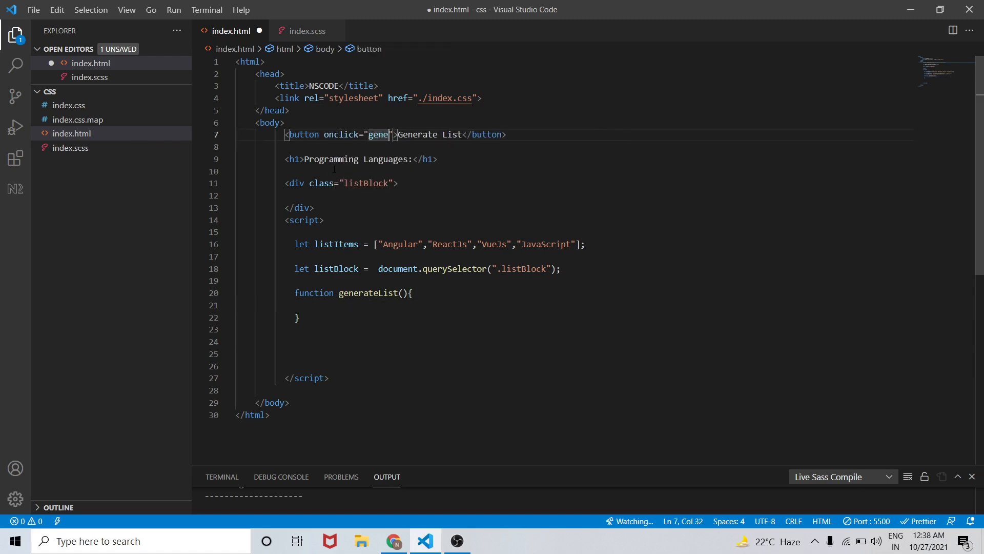
type("rate")
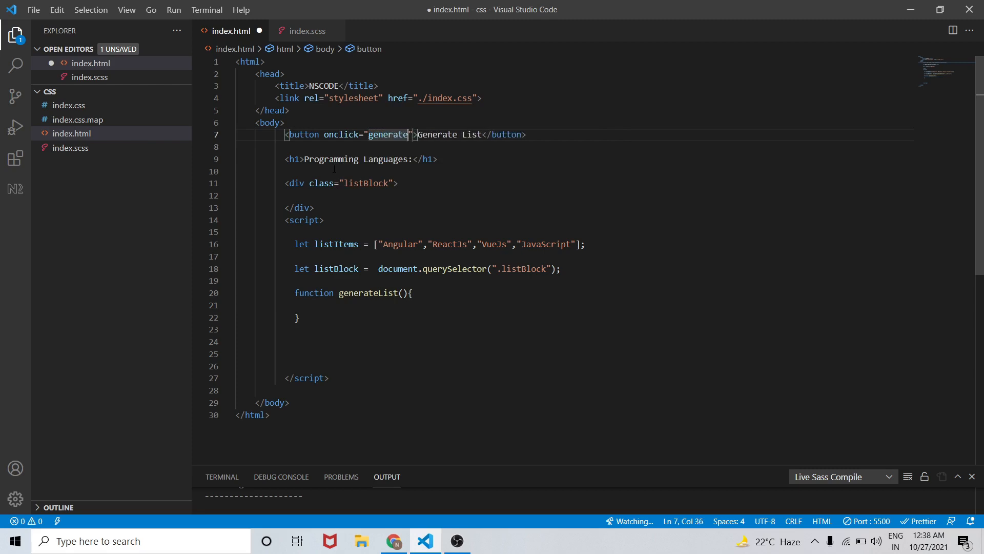
type("List()")
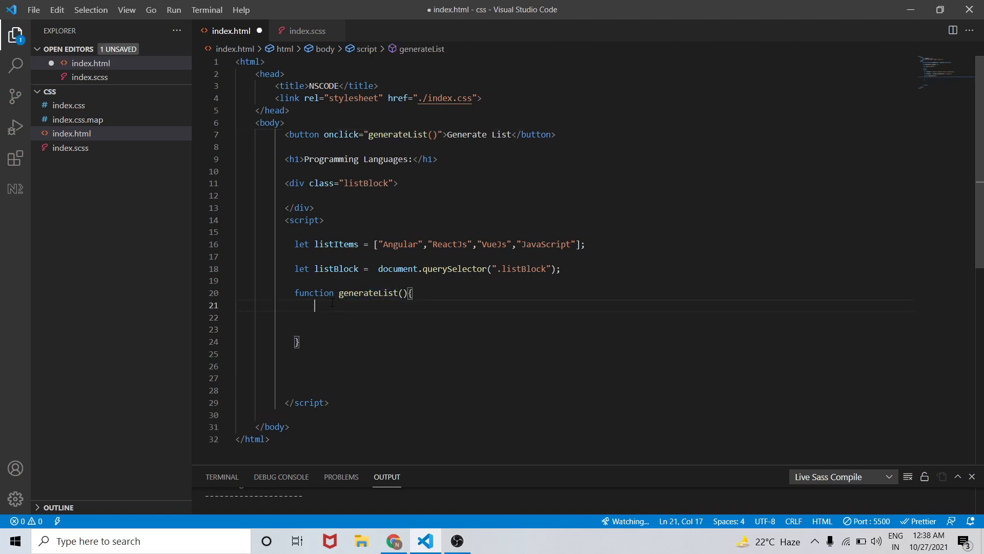
Step: Inside generateList, declare let unorderedList= document.createElement("ul");
type("l")
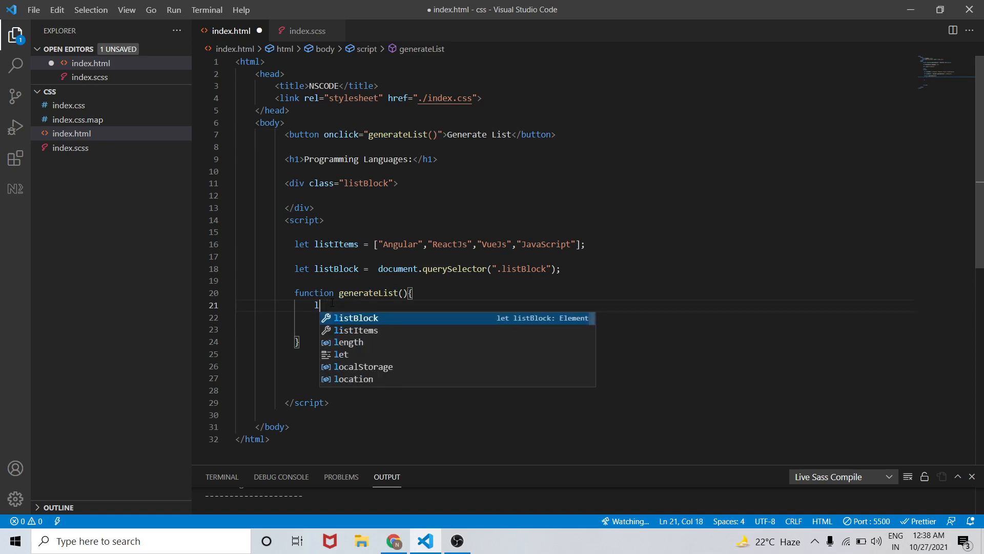
type("et u")
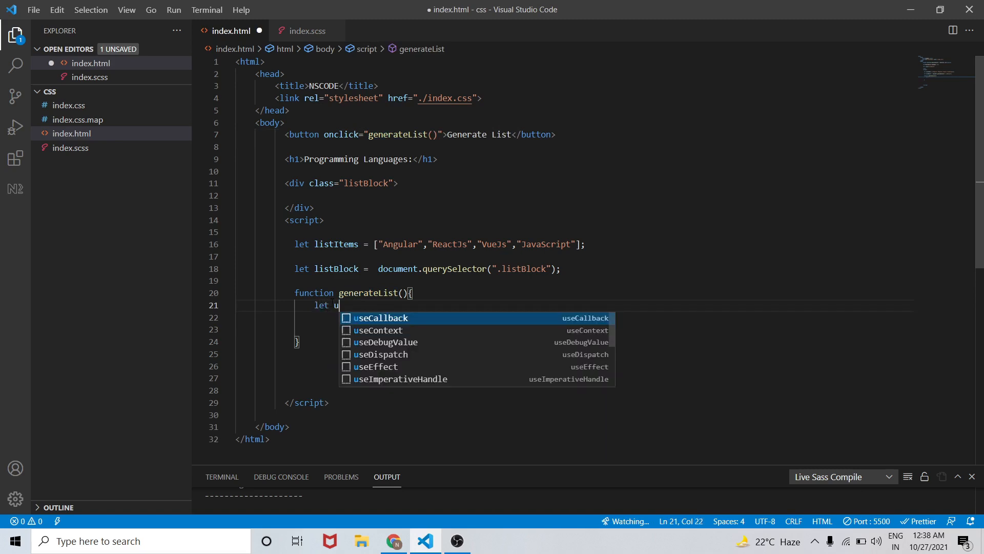
type("norder")
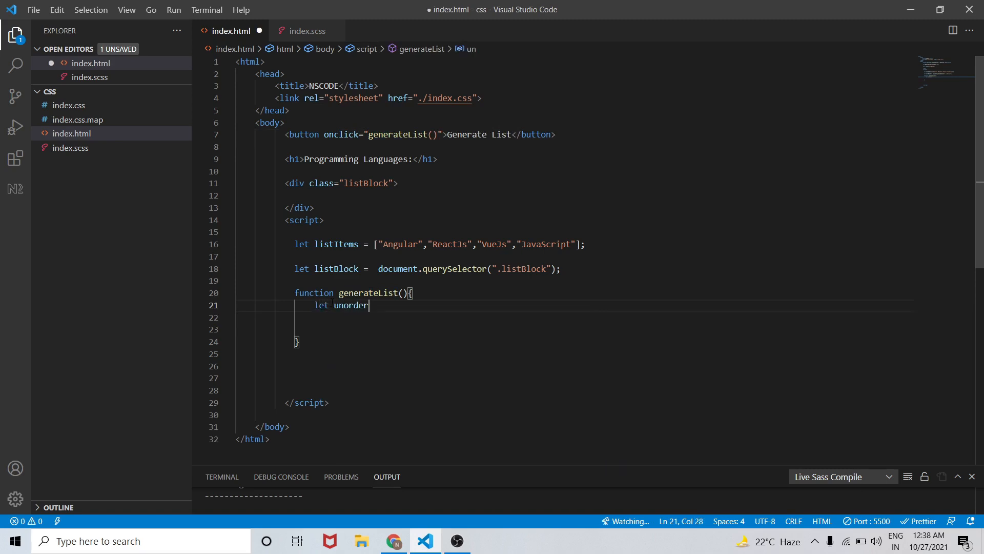
type("edL")
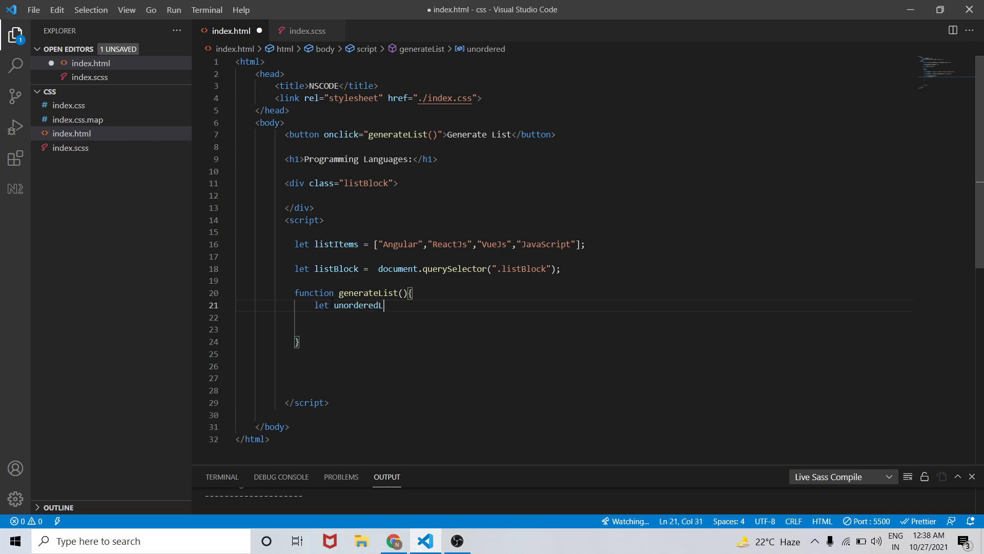
type("ist=")
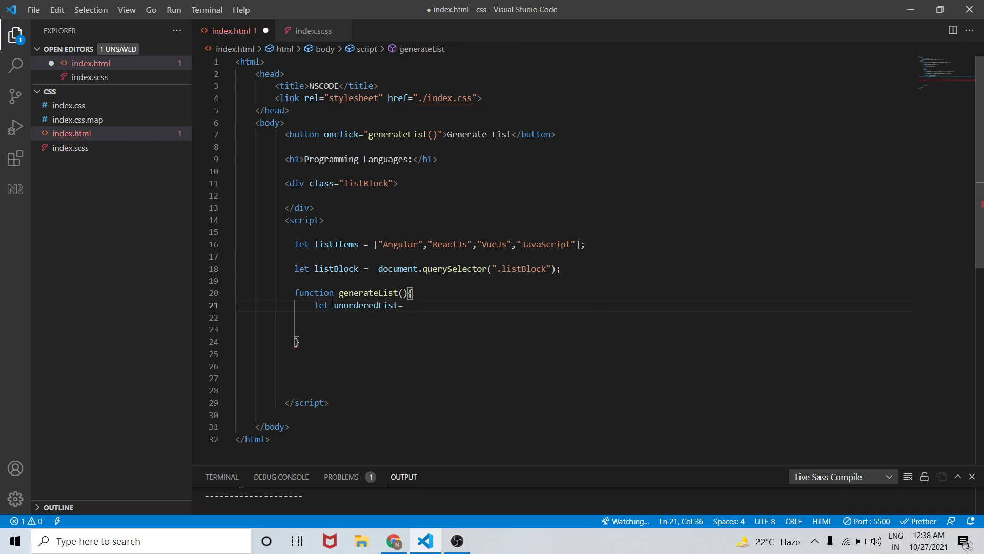
type("document.createElement(")
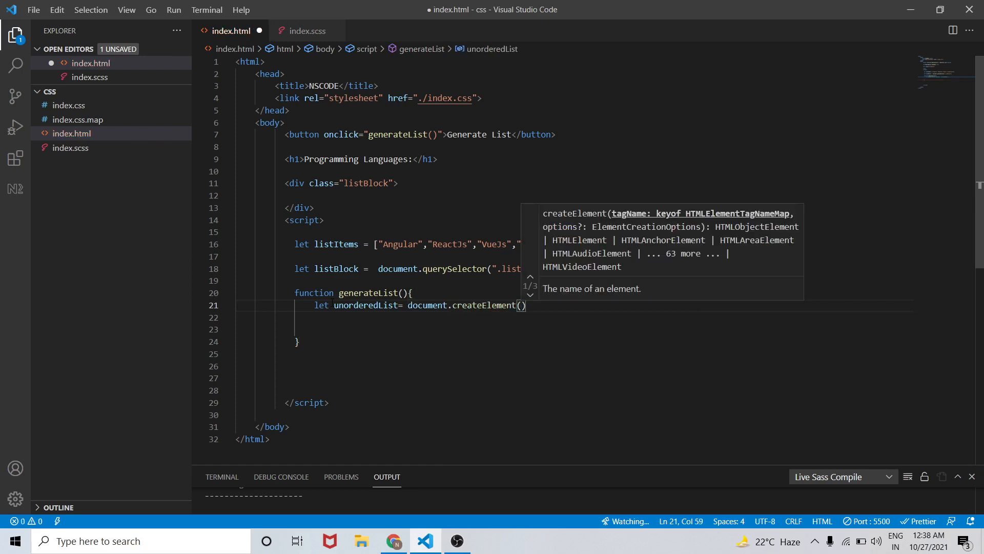
type("\"ul")
left_click(572, 318)
type("let")
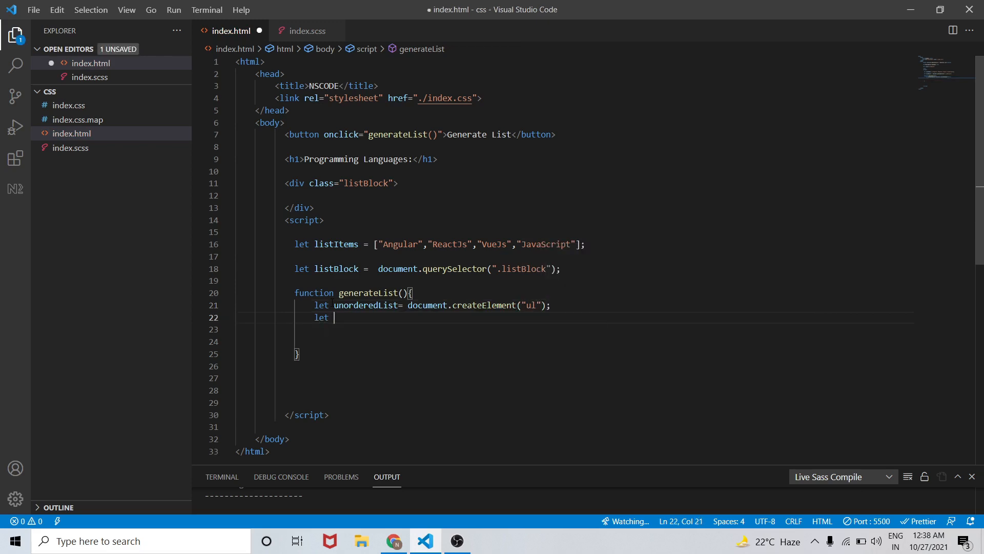
type("list")
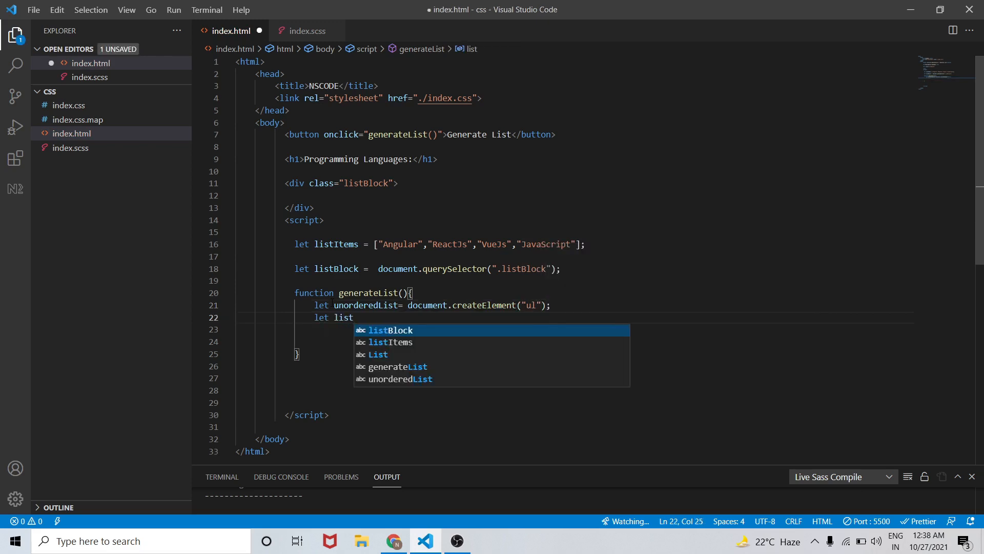
type("= doc")
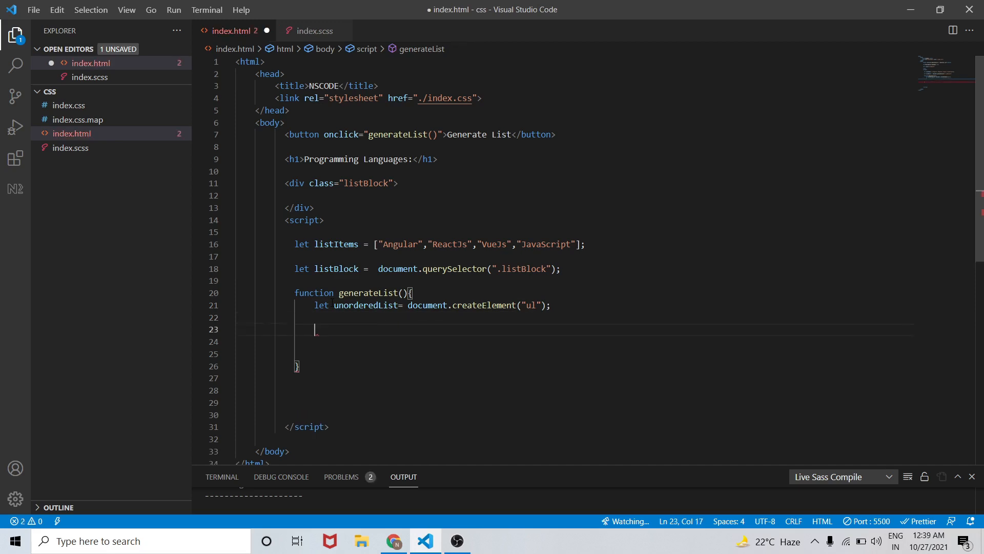
Step: Start listItems.forEach(item=>{ }) creating an li element stored in list
type("l")
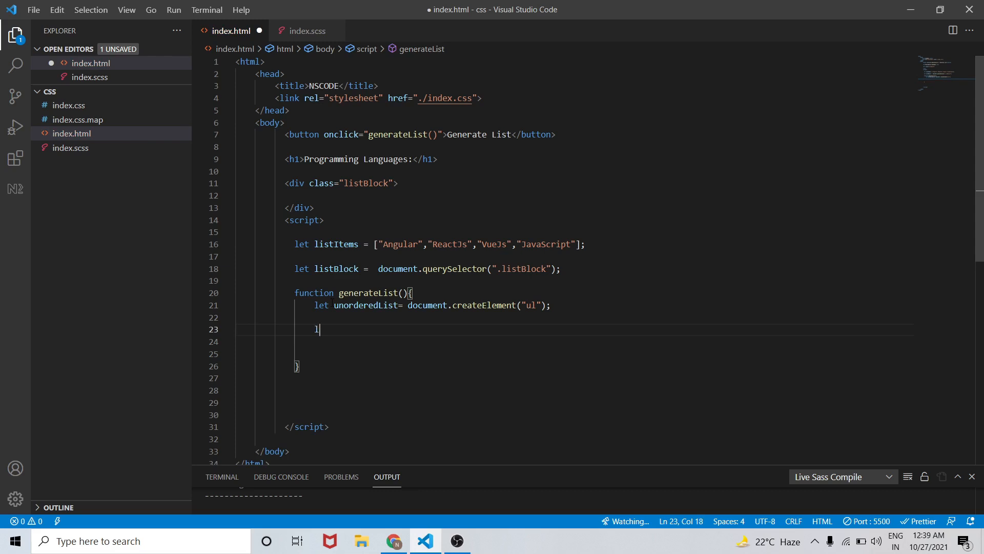
type("istItems")
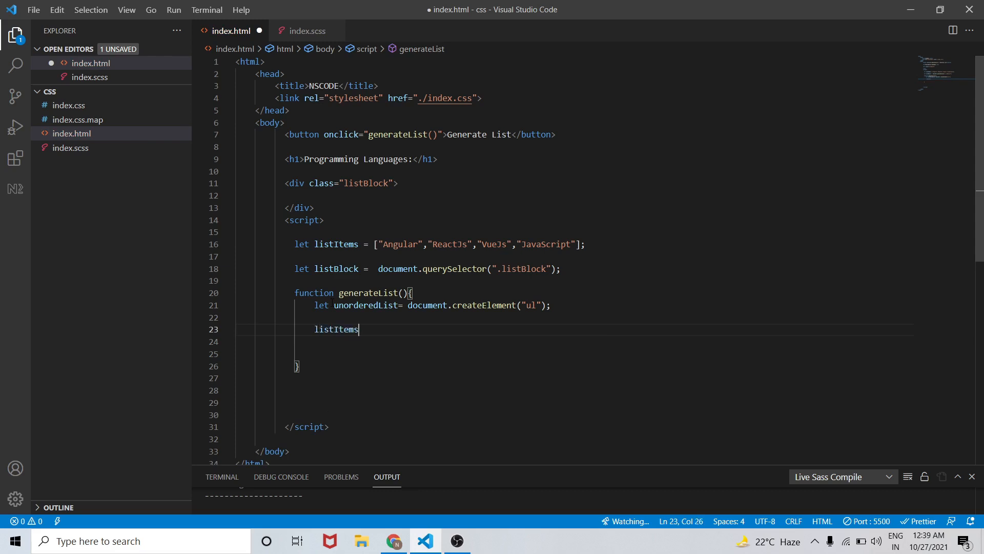
type(".forEach(itme")
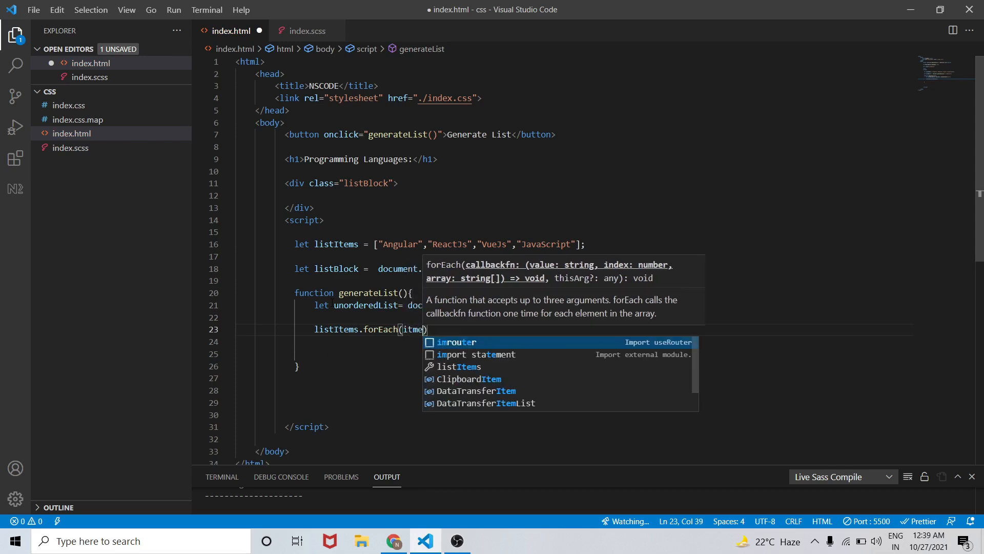
type("=>{")
left_click(572, 342)
type("let")
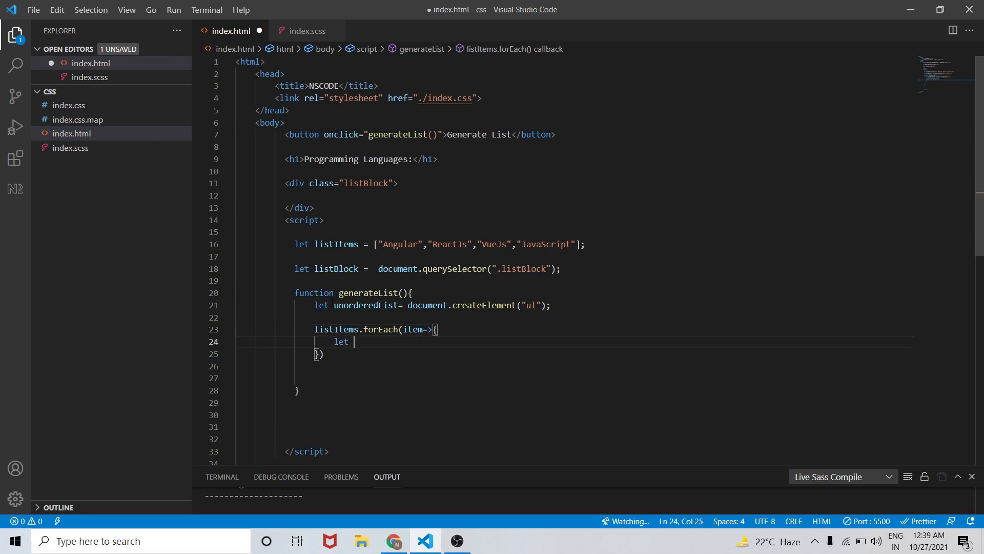
type("li")
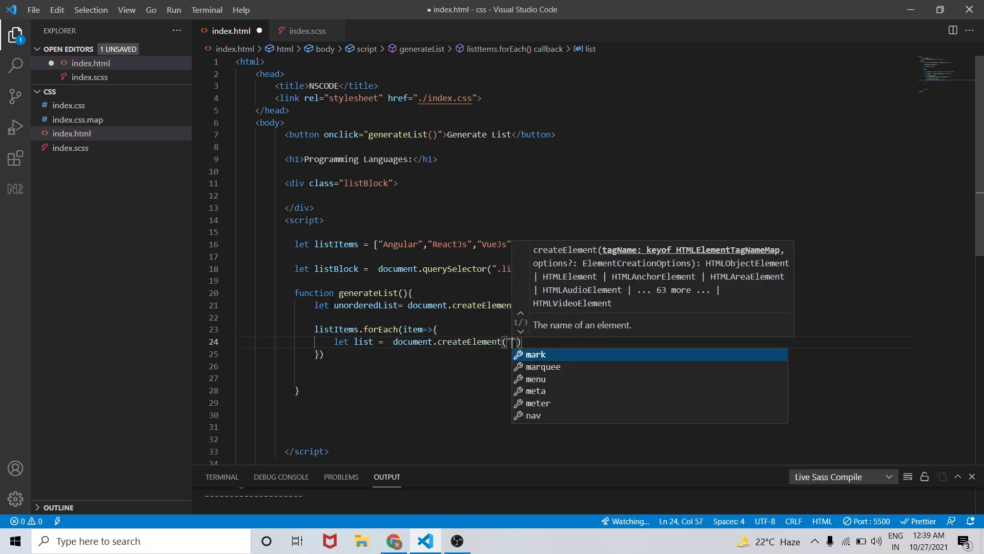
type("li")
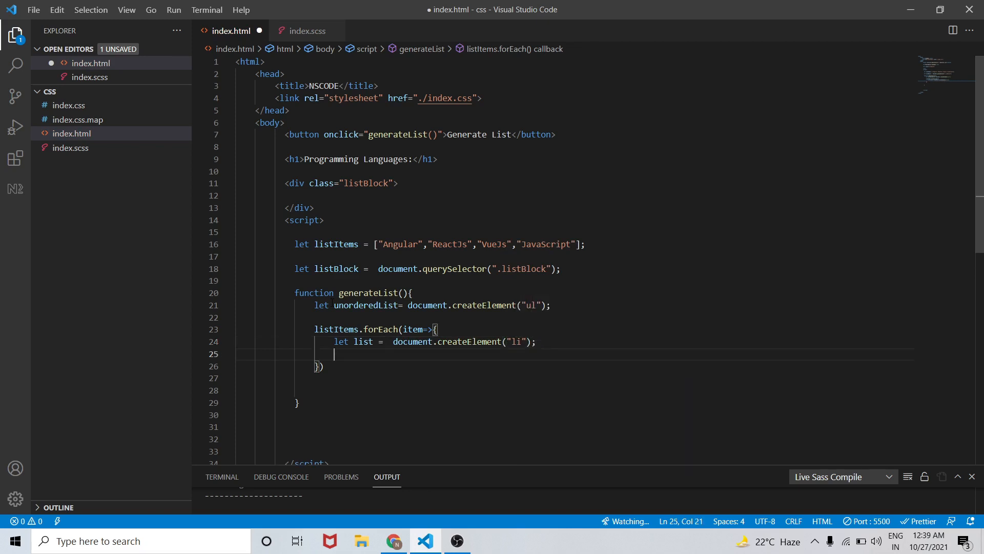
Step: Set list.innerHTML = item, append list to unorderedList, and save
type("und")
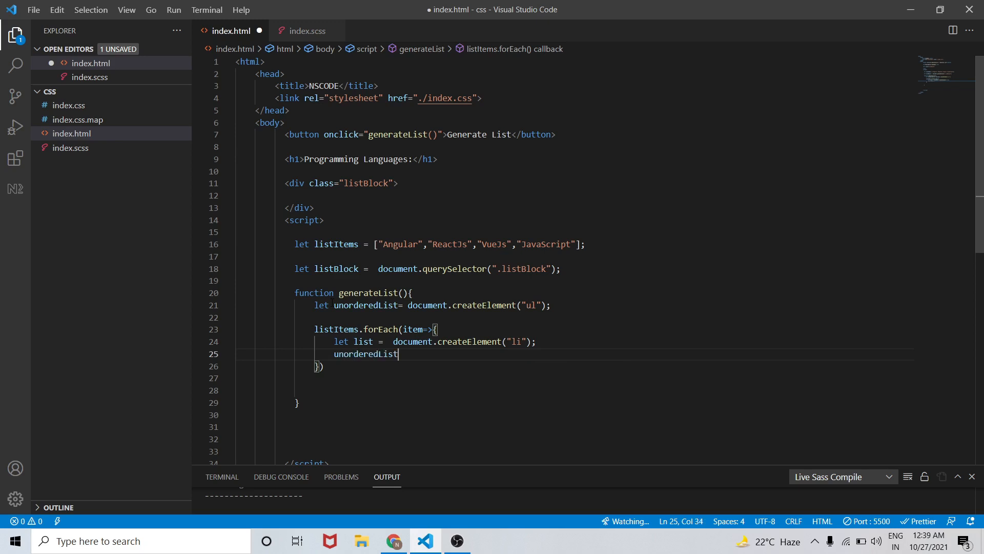
type(".a")
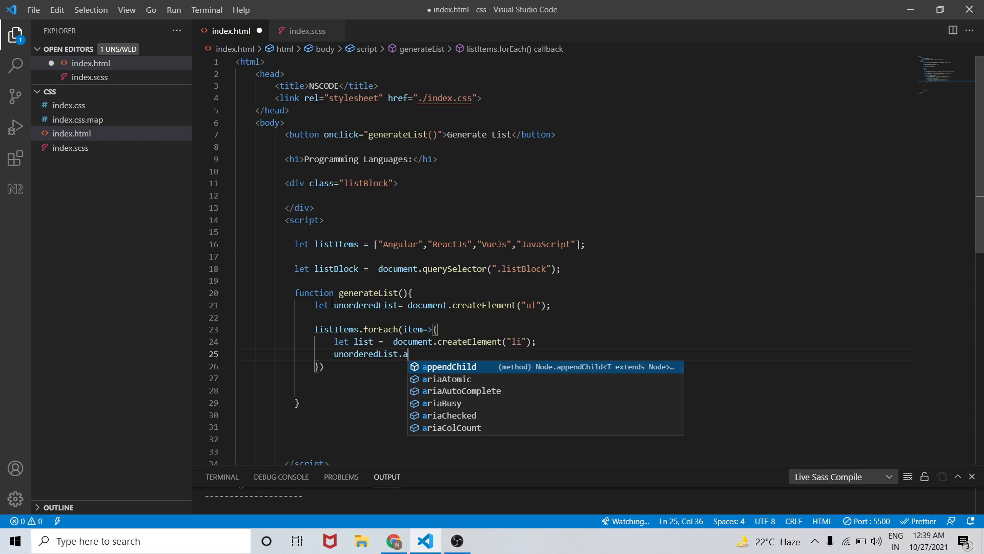
type("ppend(")
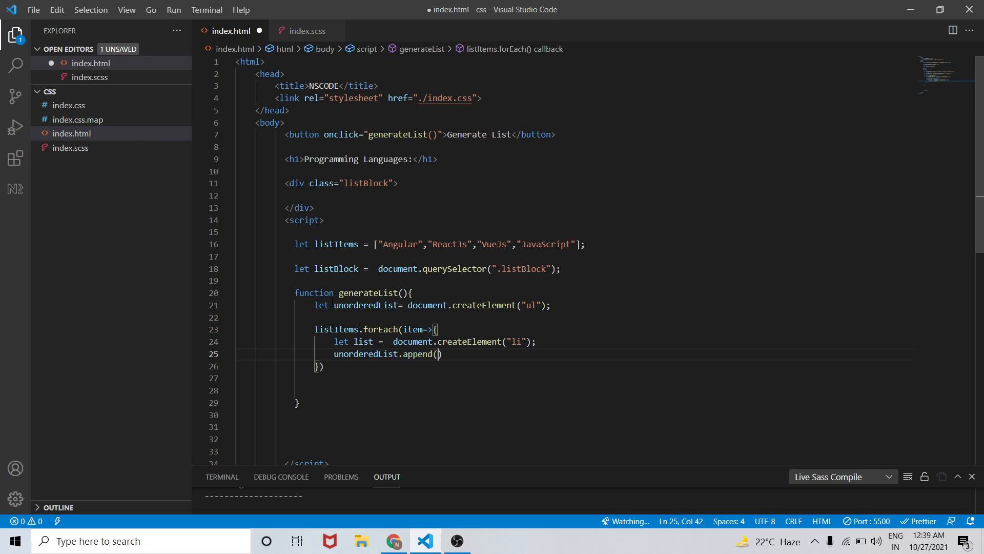
type("list")
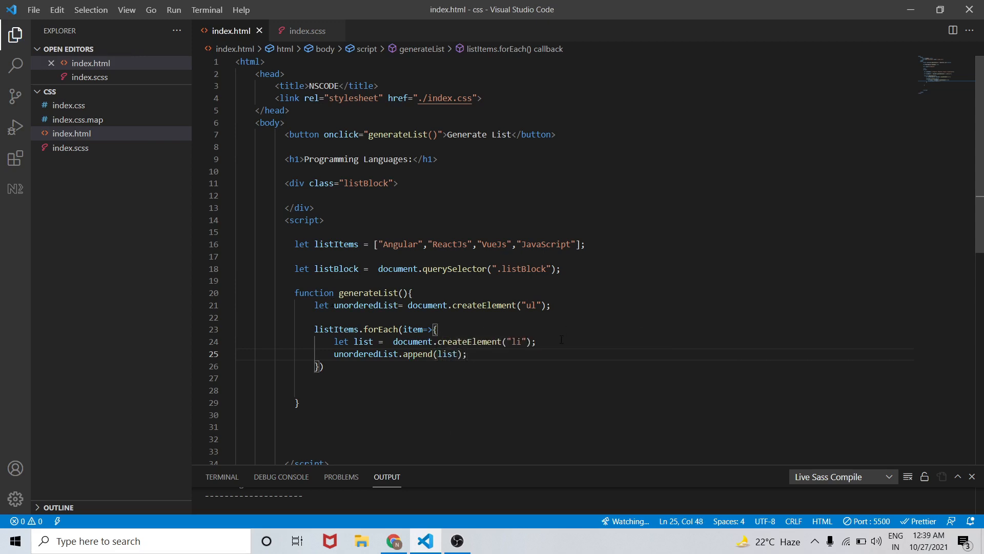
type("list")
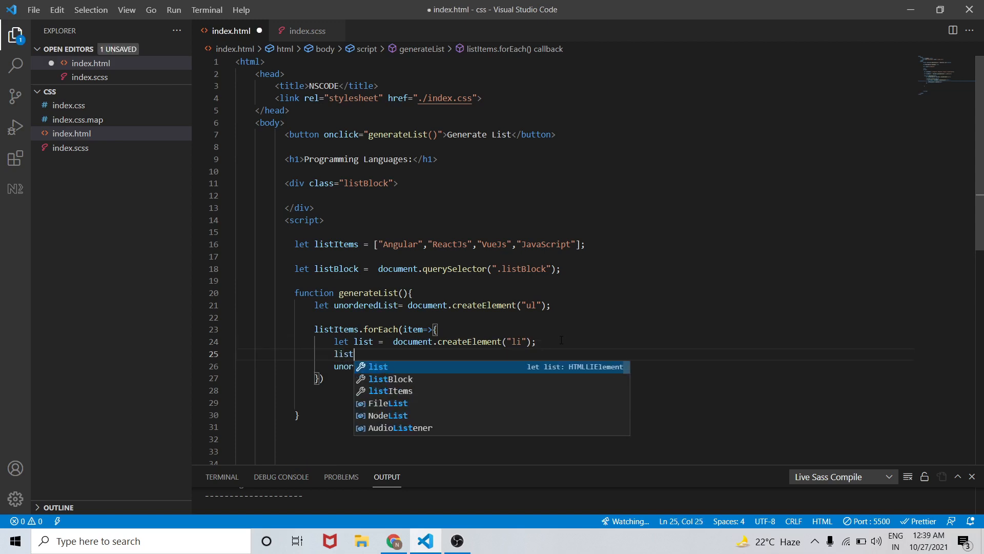
type(".innerHTML")
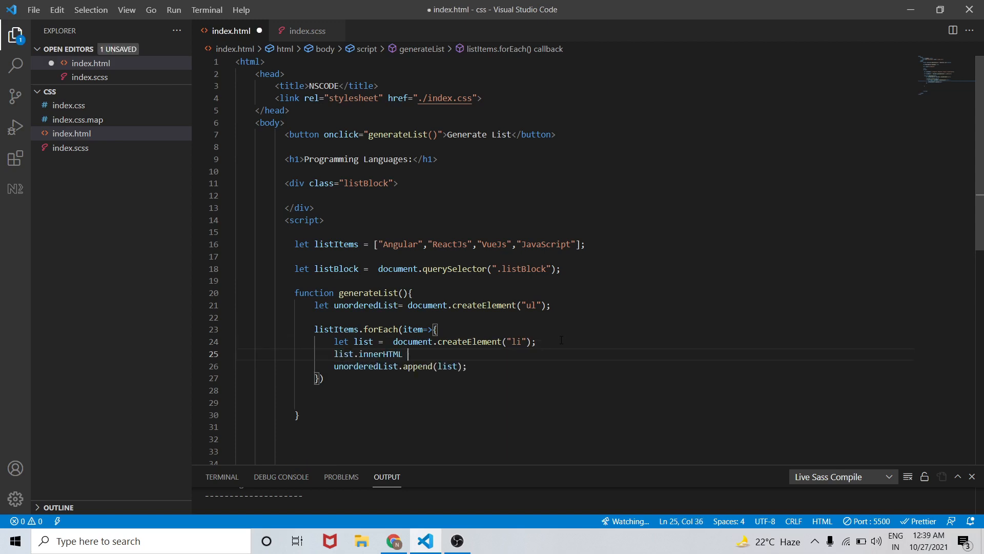
type("= l")
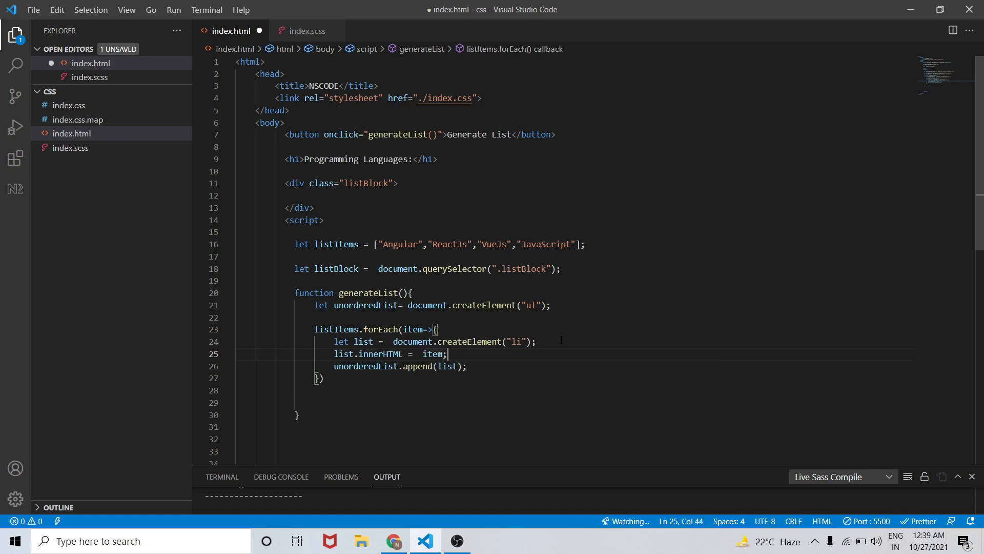
key("ctrl+s")
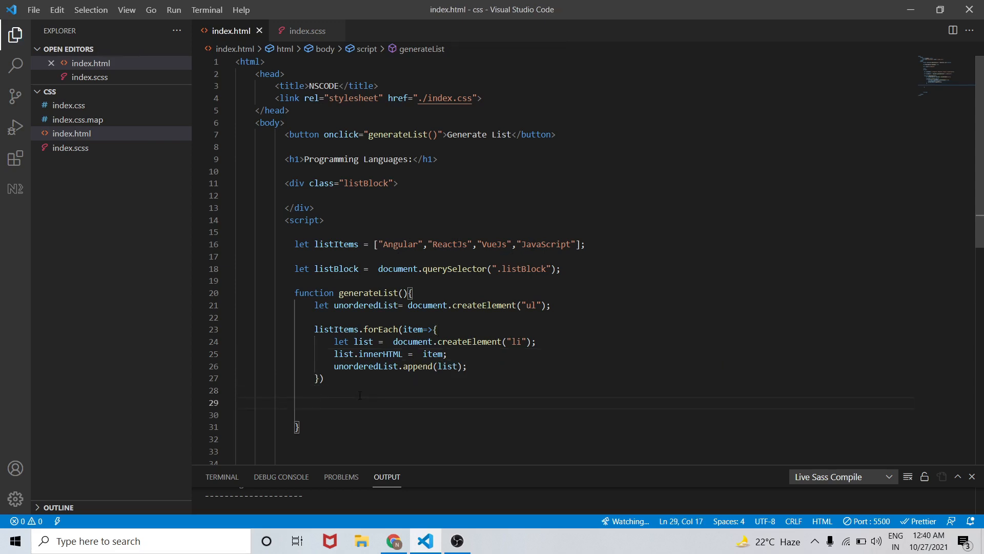
Step: Append unorderedList to listBlock after the loop with listBlock.appendChild(unorderedList); and test in Chrome
double_click(366, 306)
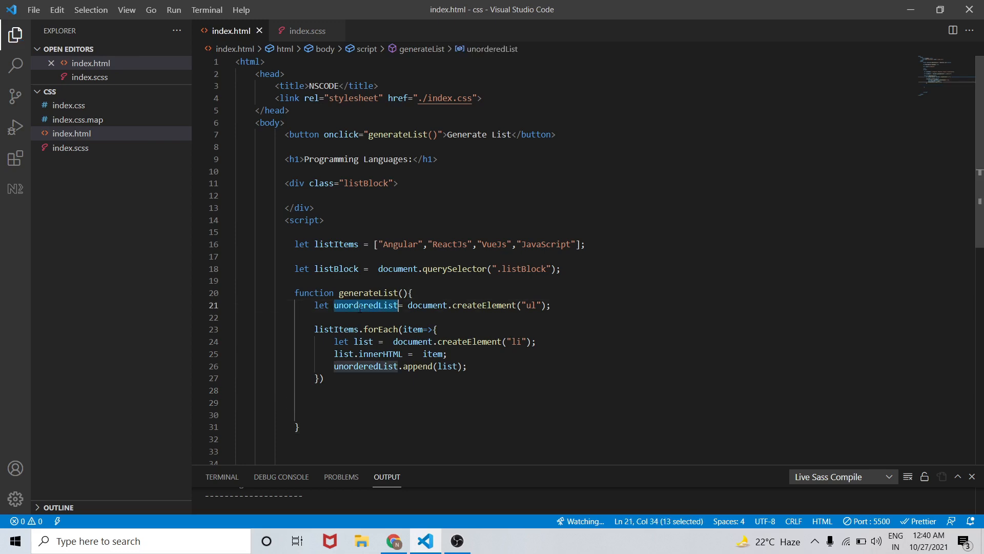
left_click(341, 403)
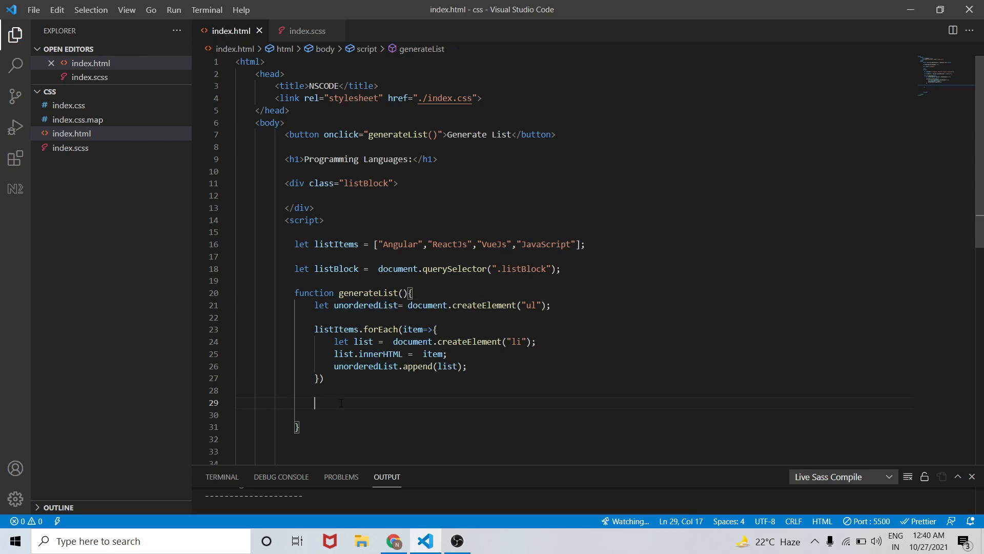
type("listBlock")
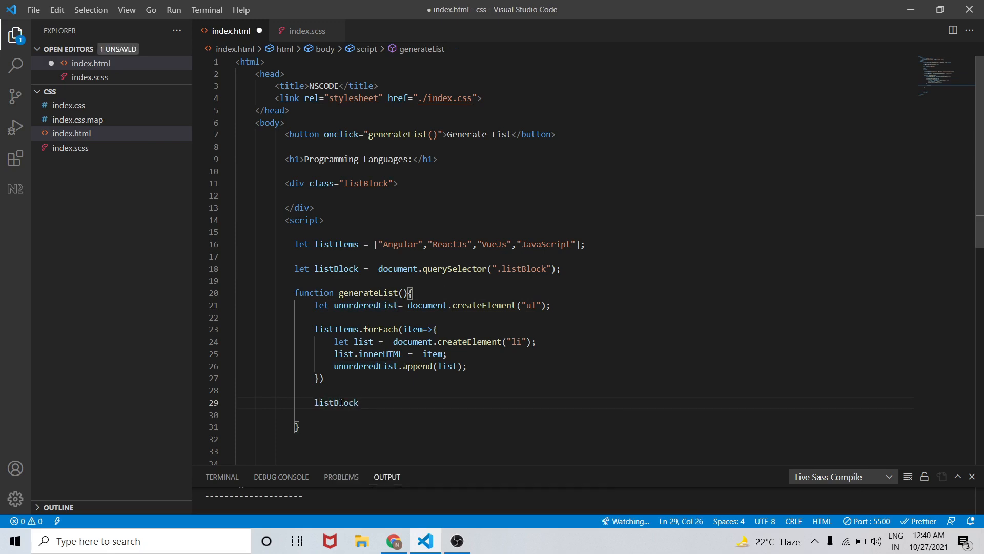
type(".appendChild")
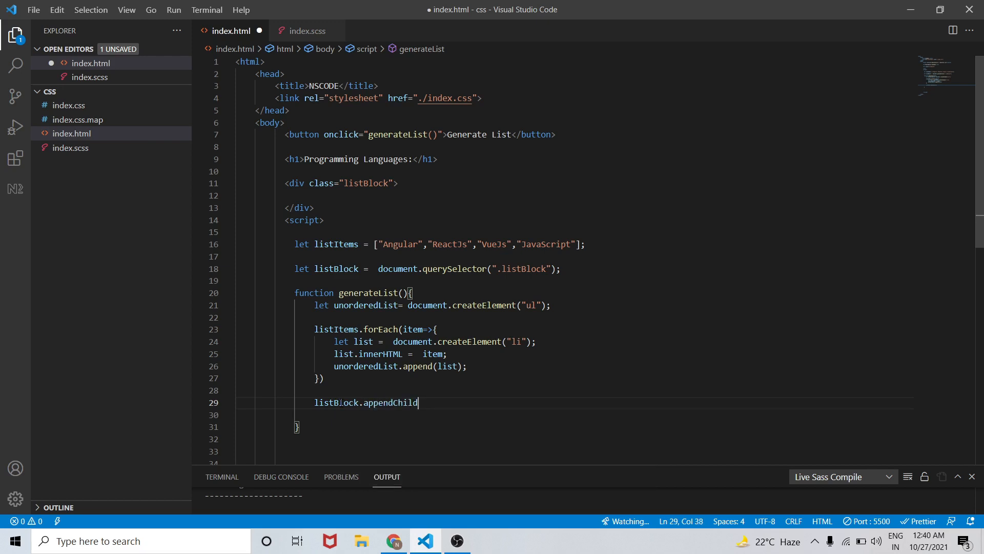
type("(unde")
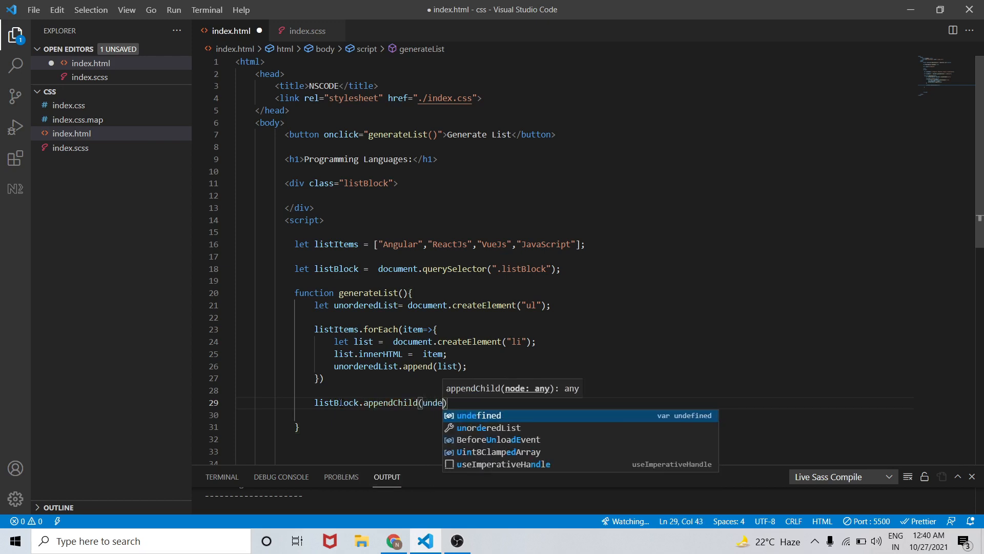
left_click(489, 427)
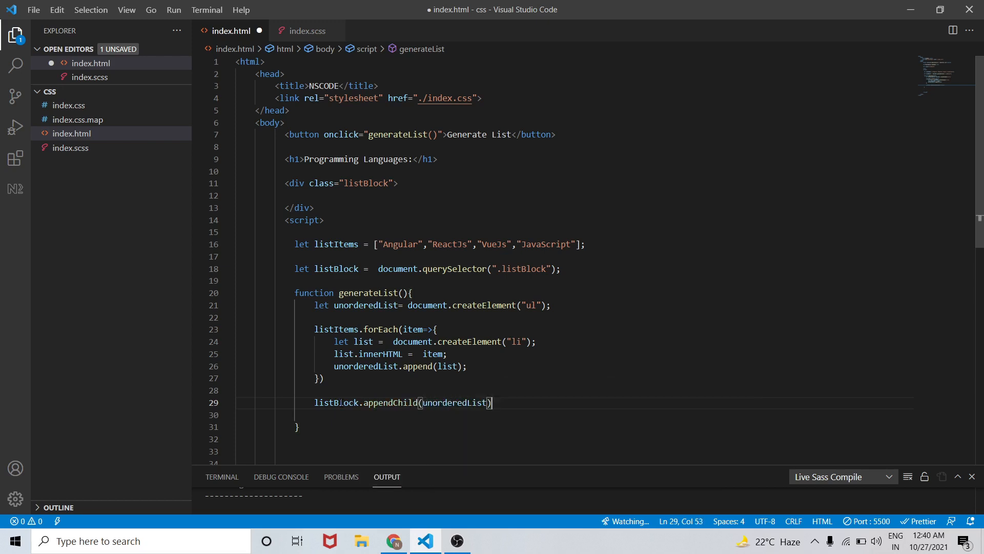
type(";")
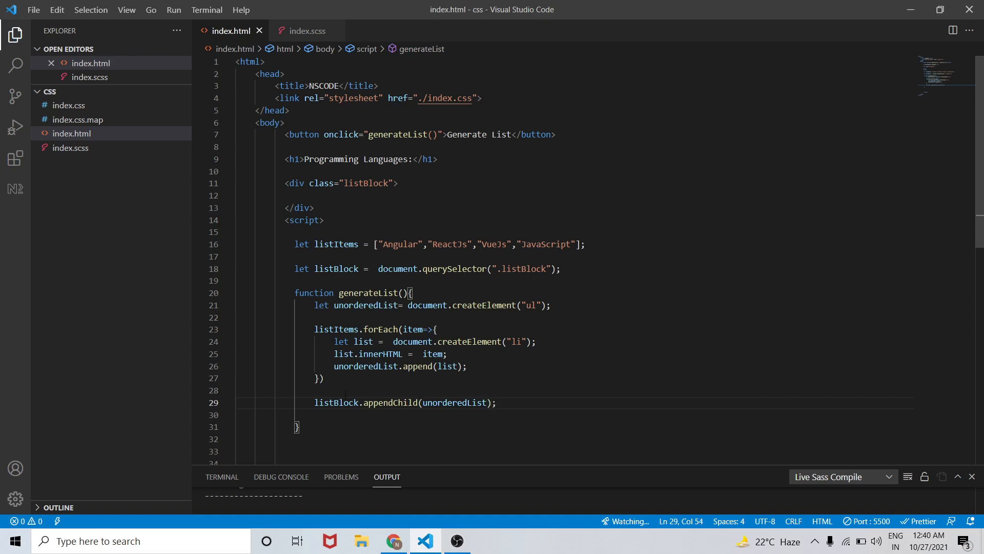
left_click(394, 540)
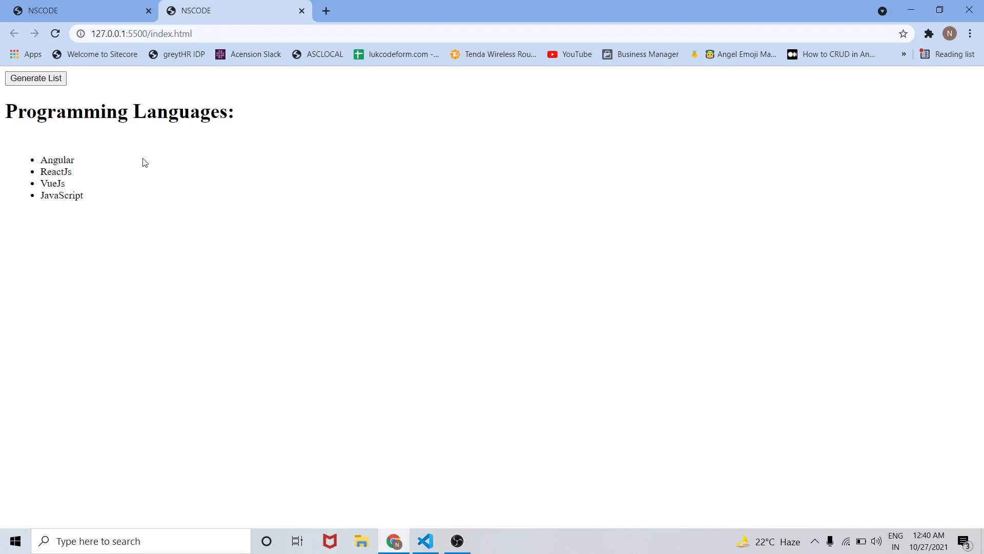
mouse_move(142, 411)
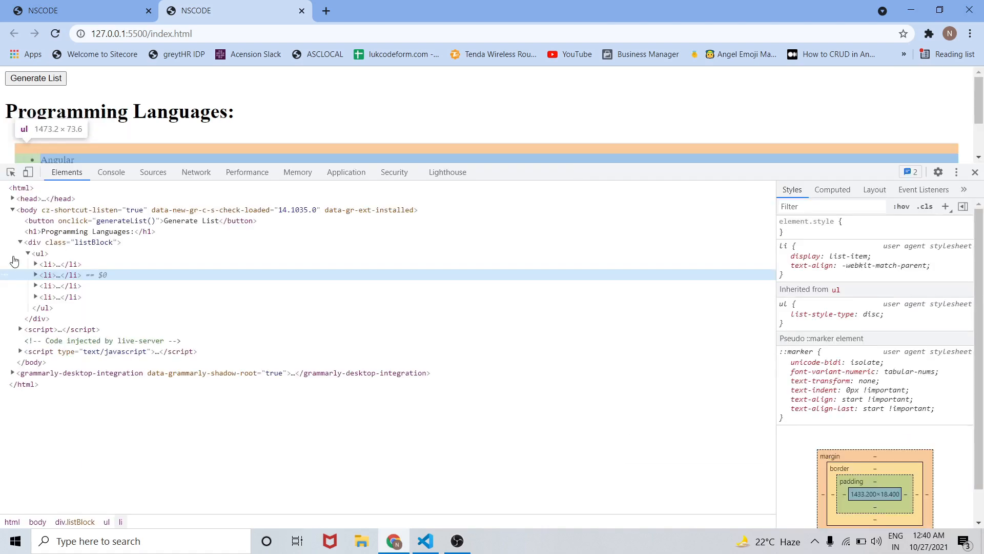
Step: Expand the ul's li nodes to confirm Angular, ReactJs and VueJs, then collapse the listBlock div
left_click(39, 252)
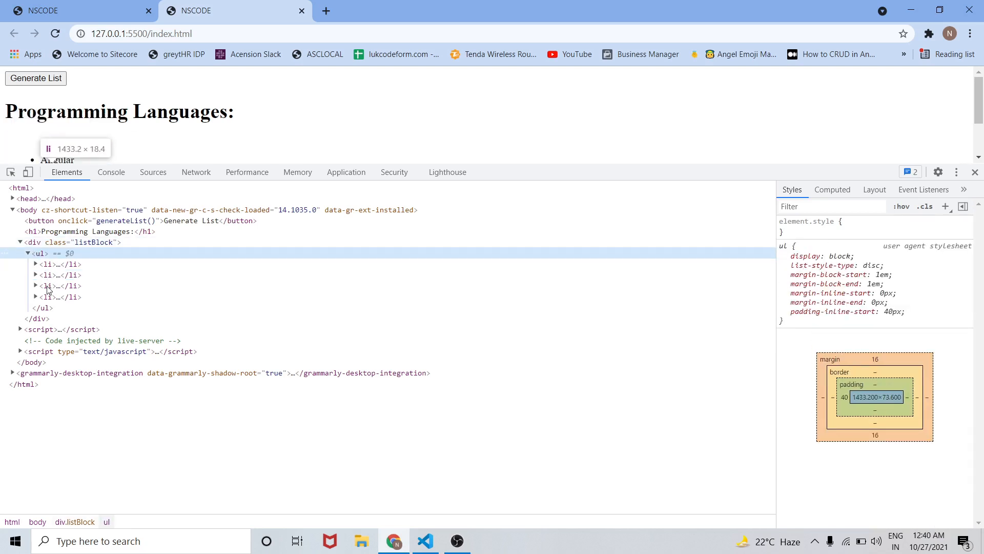
left_click(36, 263)
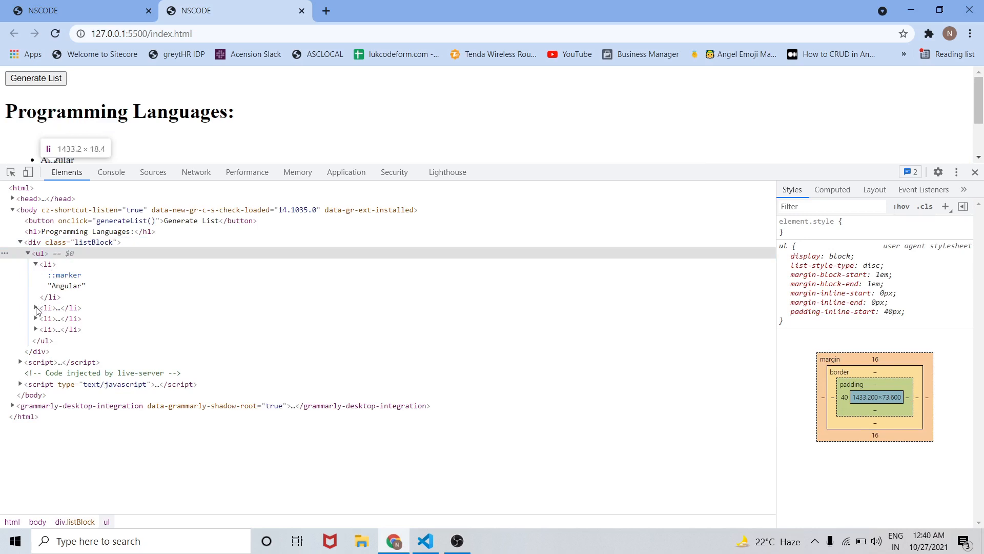
left_click(36, 308)
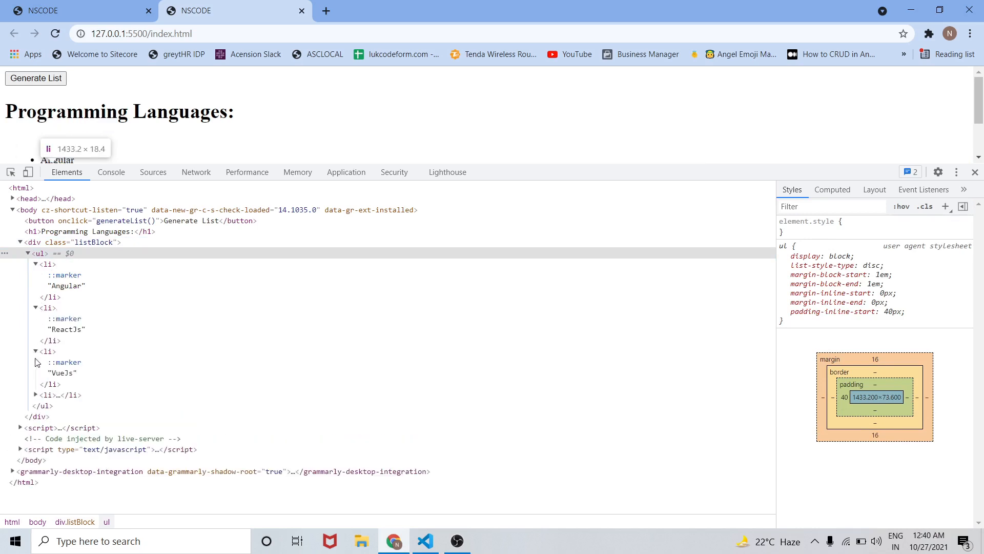
left_click(36, 395)
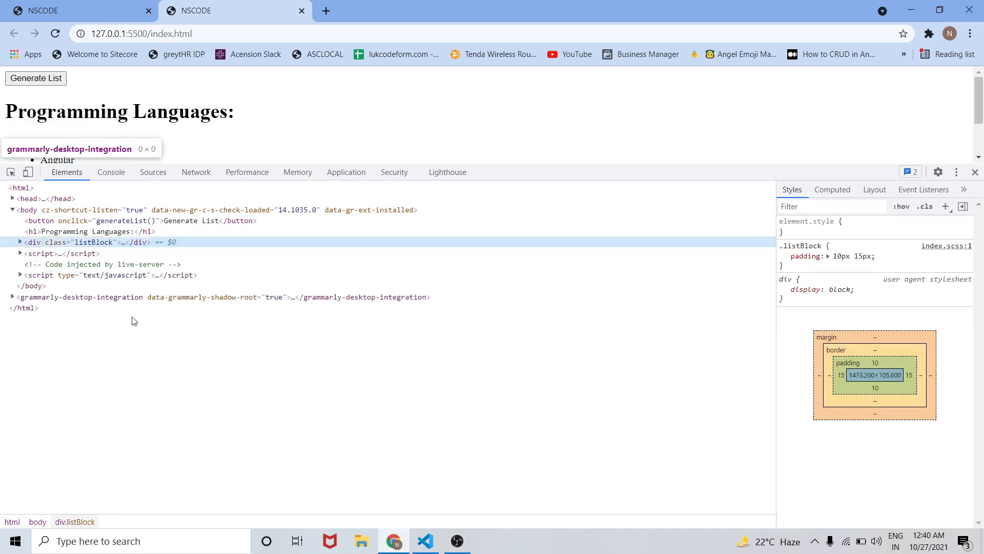
left_click(35, 78)
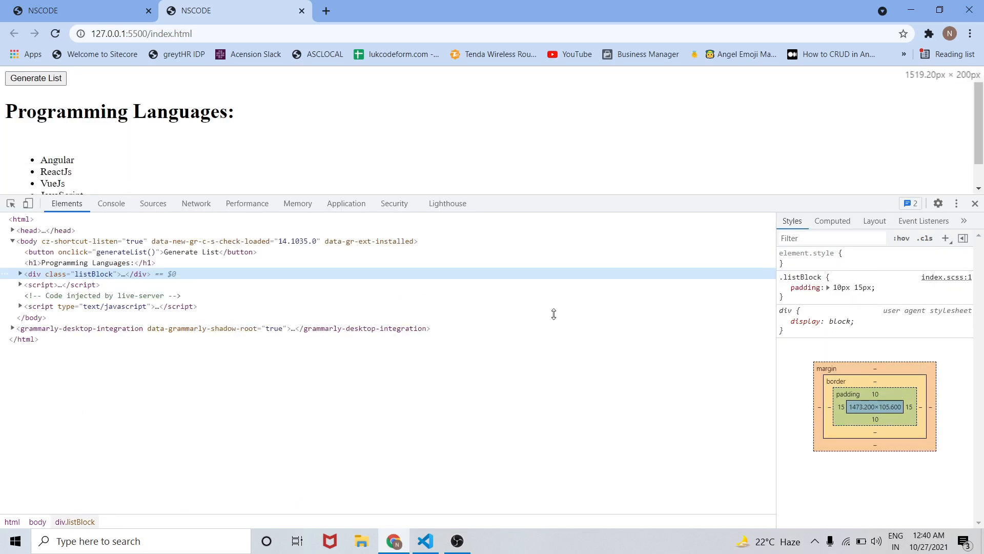